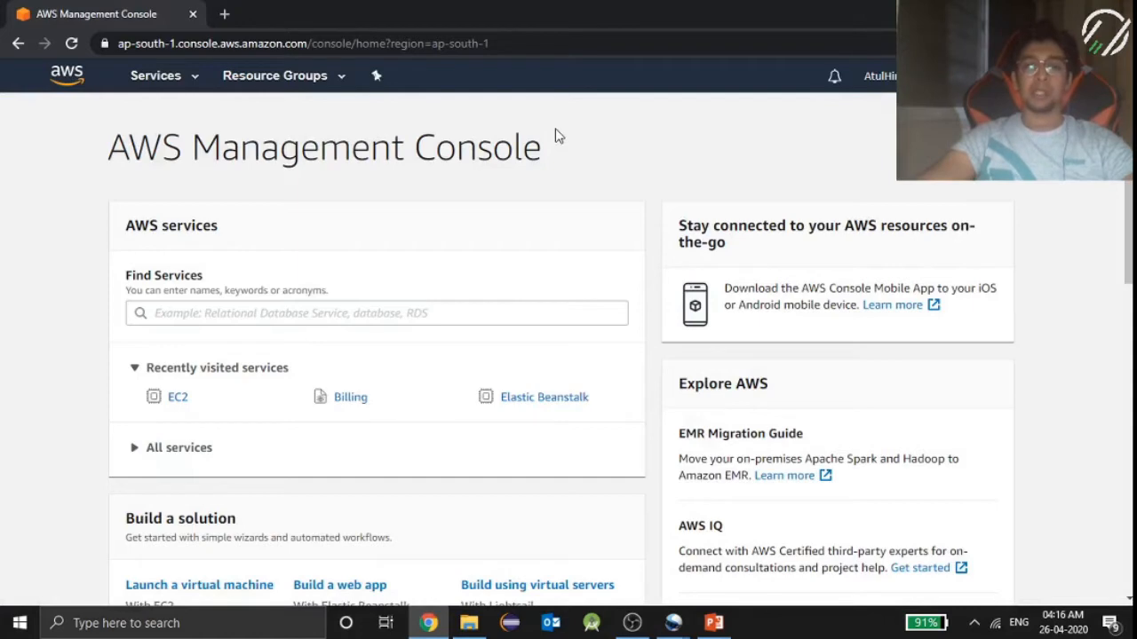
mouse_move(5, 58)
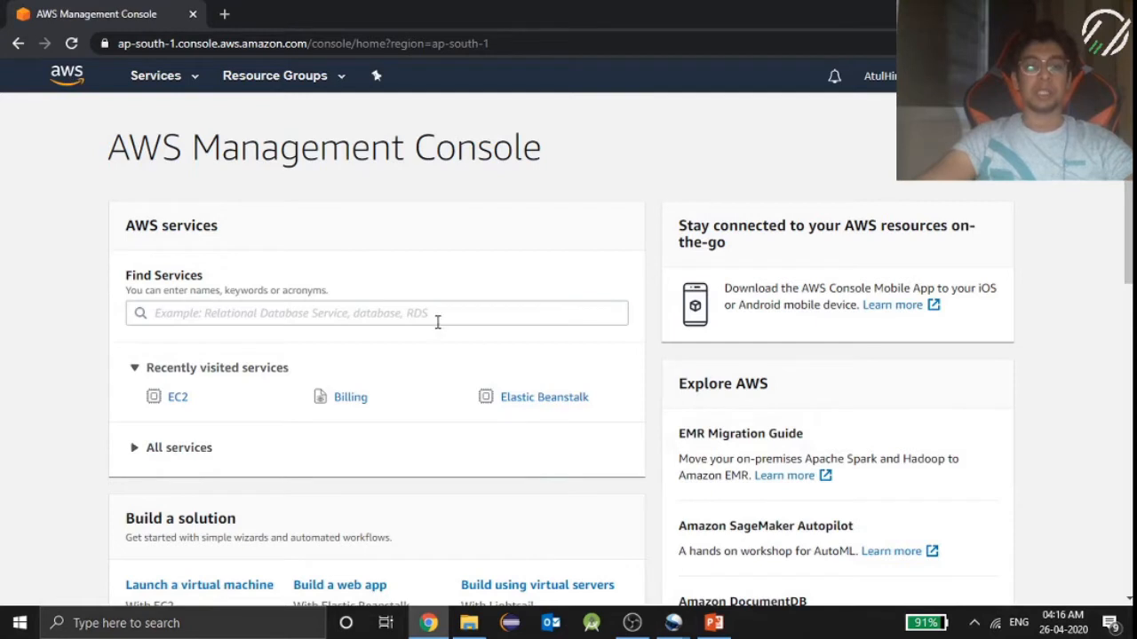
Search the services for 'ec2' and open the EC2 service dashboard.
click(375, 313)
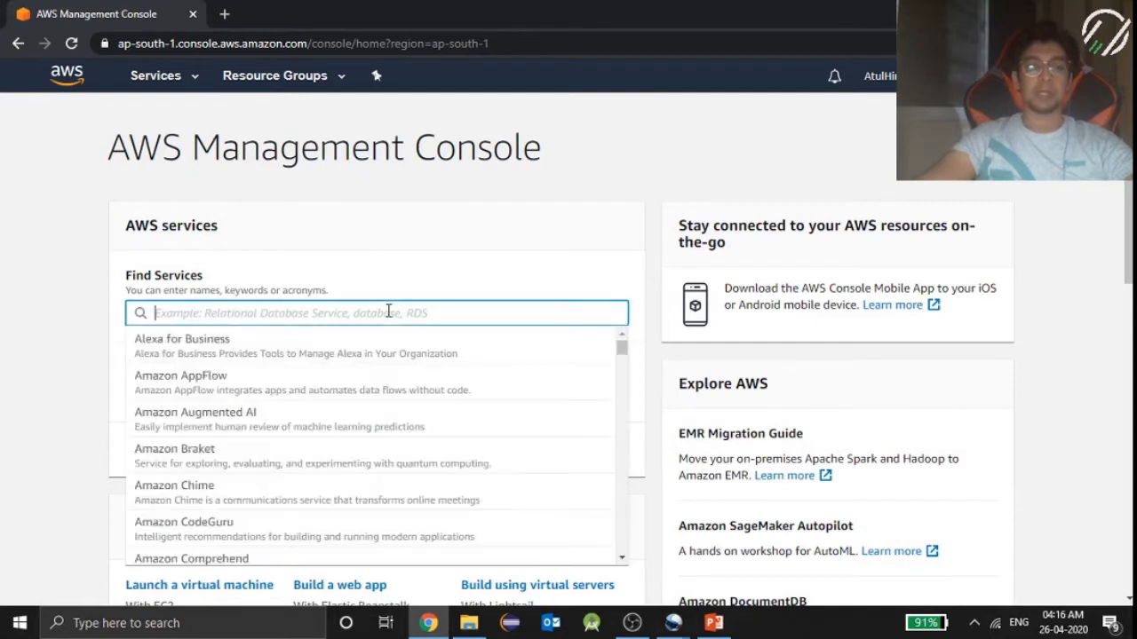
mouse_move(82, 377)
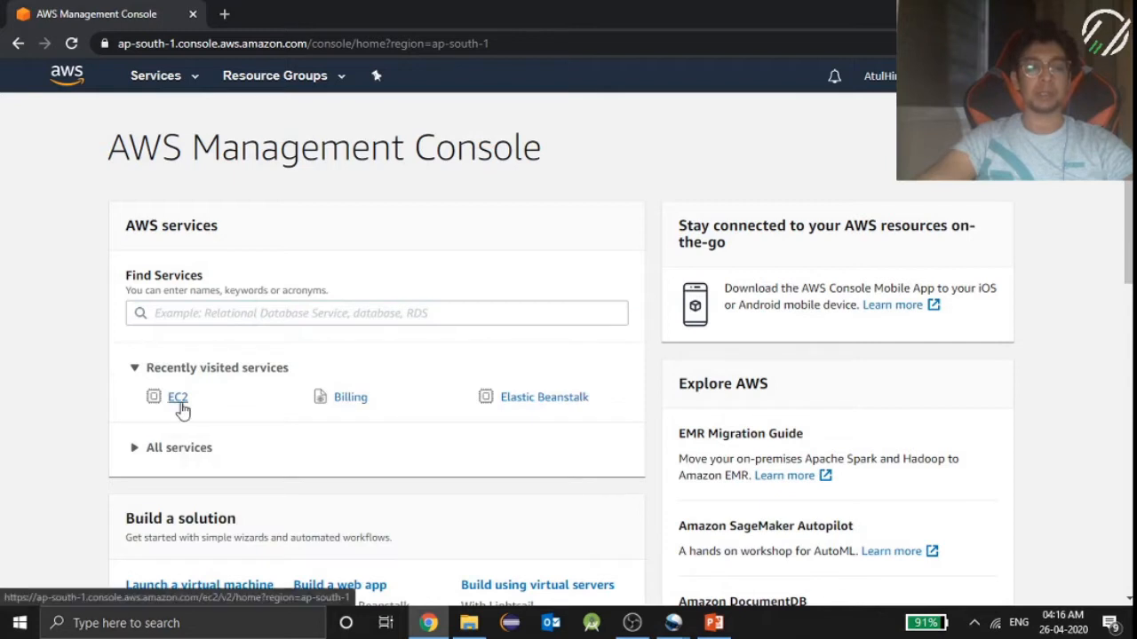
mouse_move(164, 447)
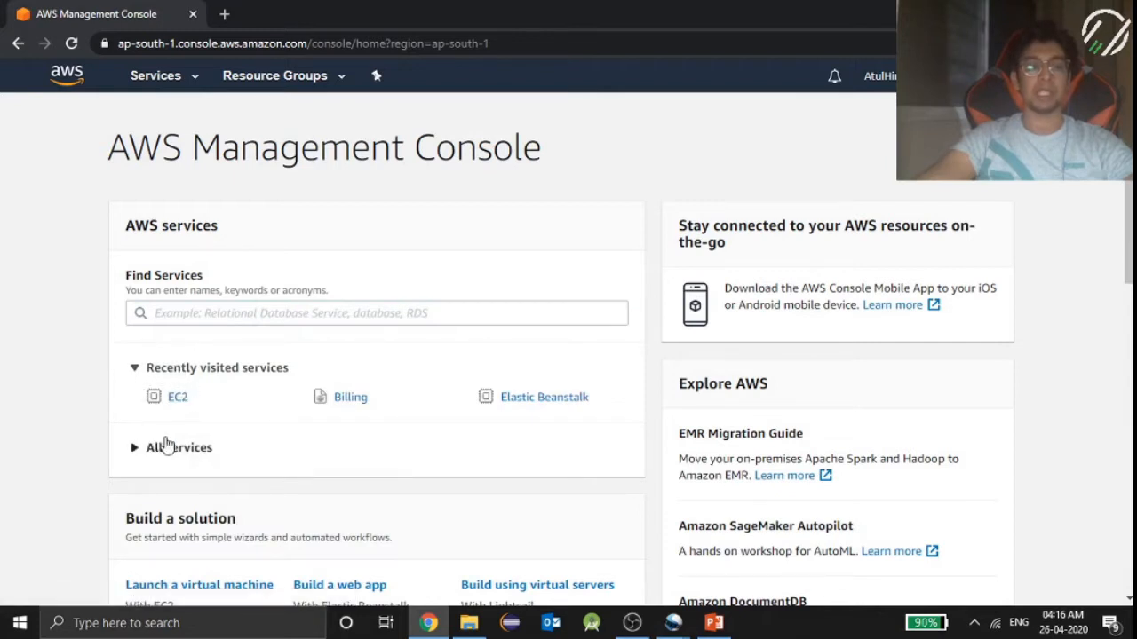
click(377, 312)
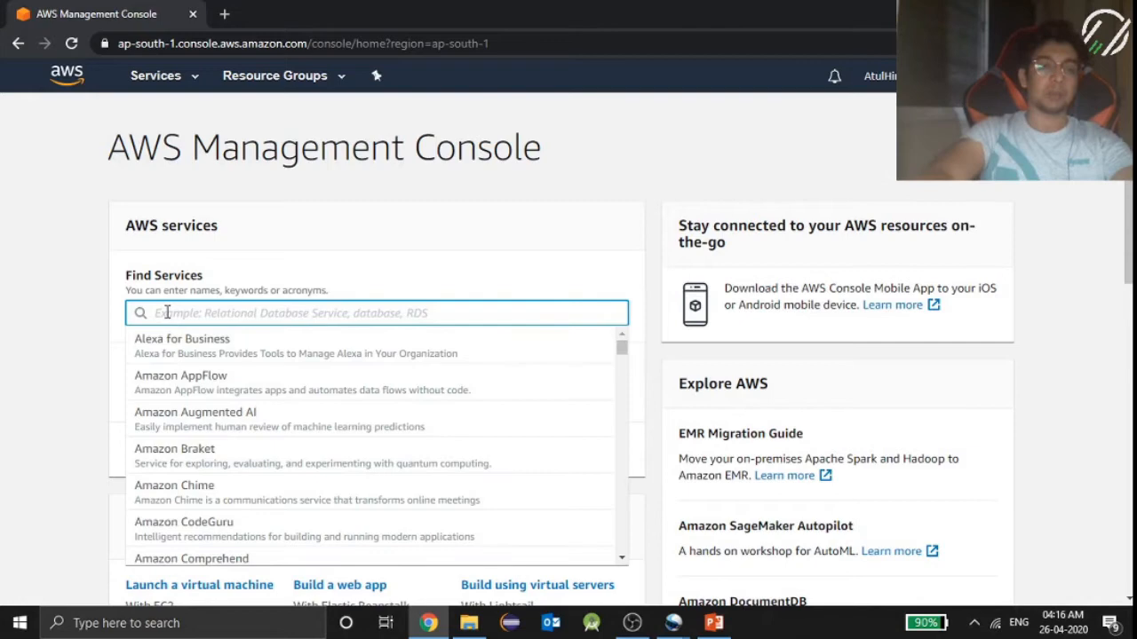
text(ec2)
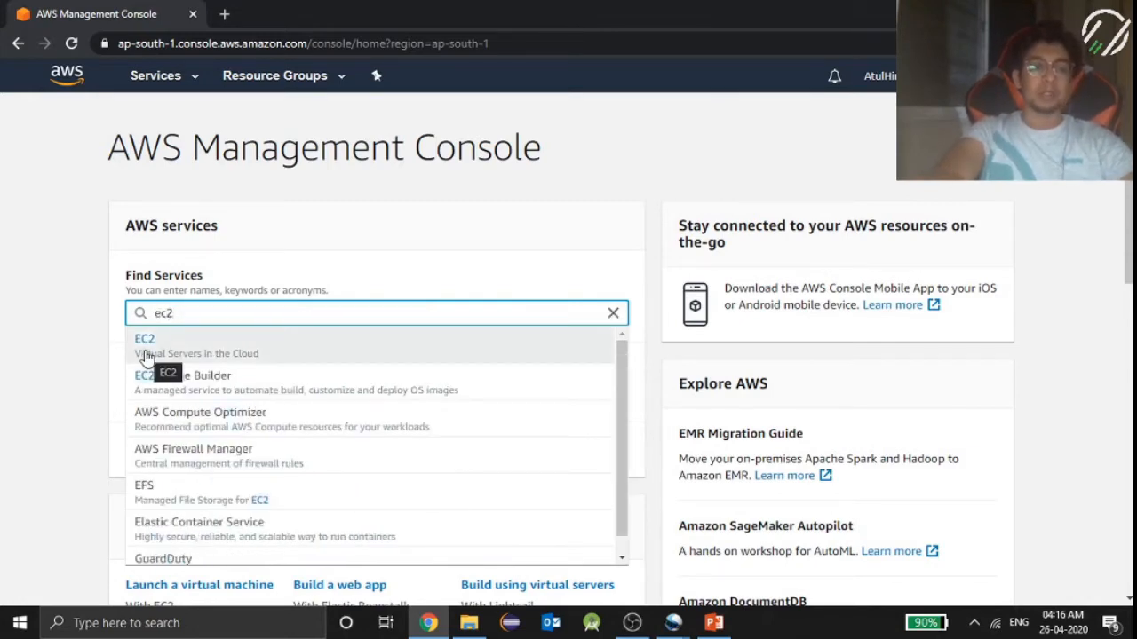
click(144, 345)
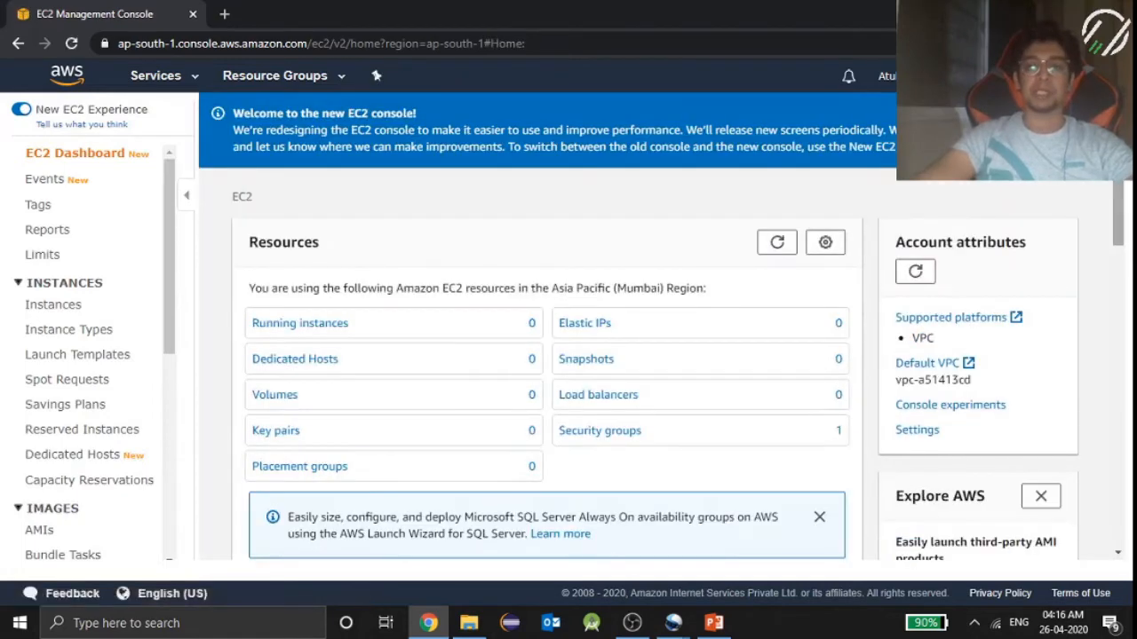
Begin a new instance launch from the EC2 dashboard's Launch instance option.
scroll(down, 3)
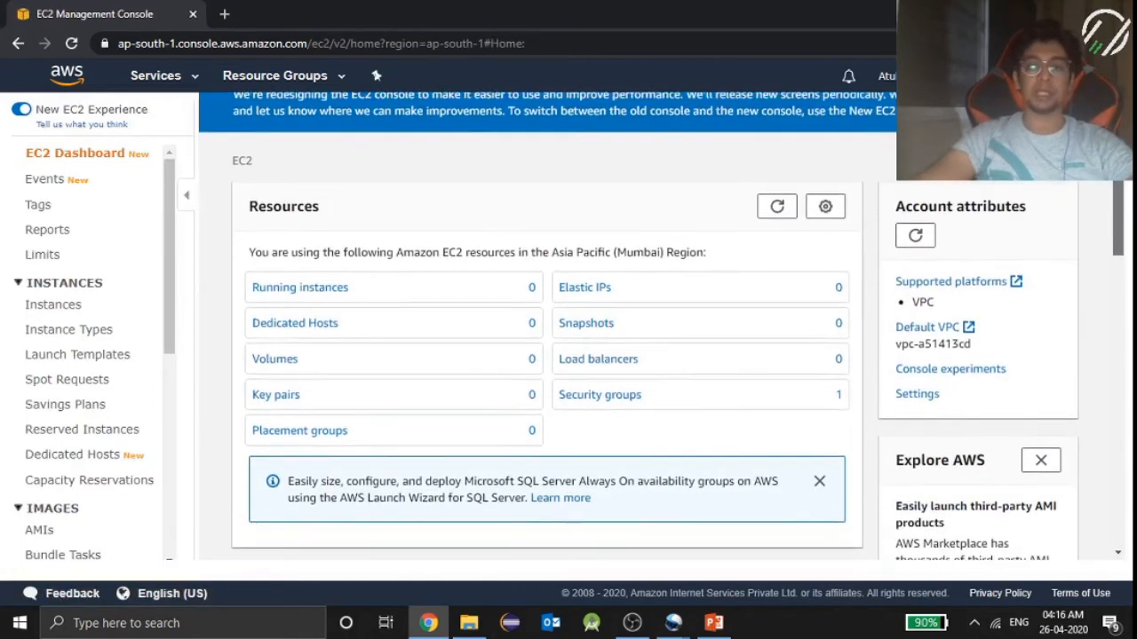
scroll(down, 3)
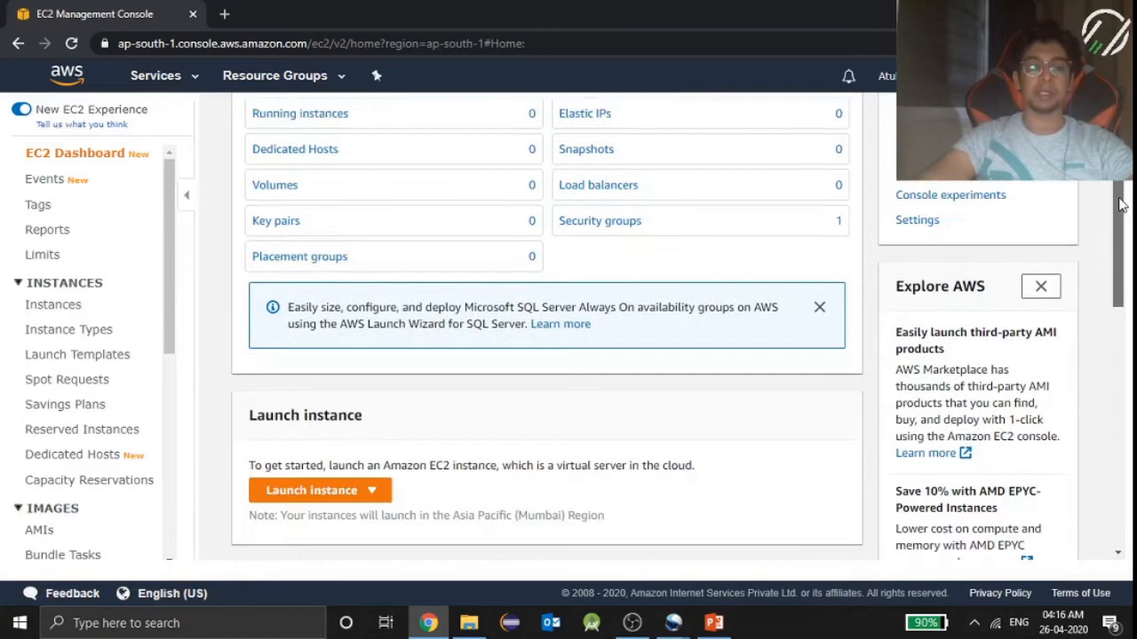
scroll(down, 3)
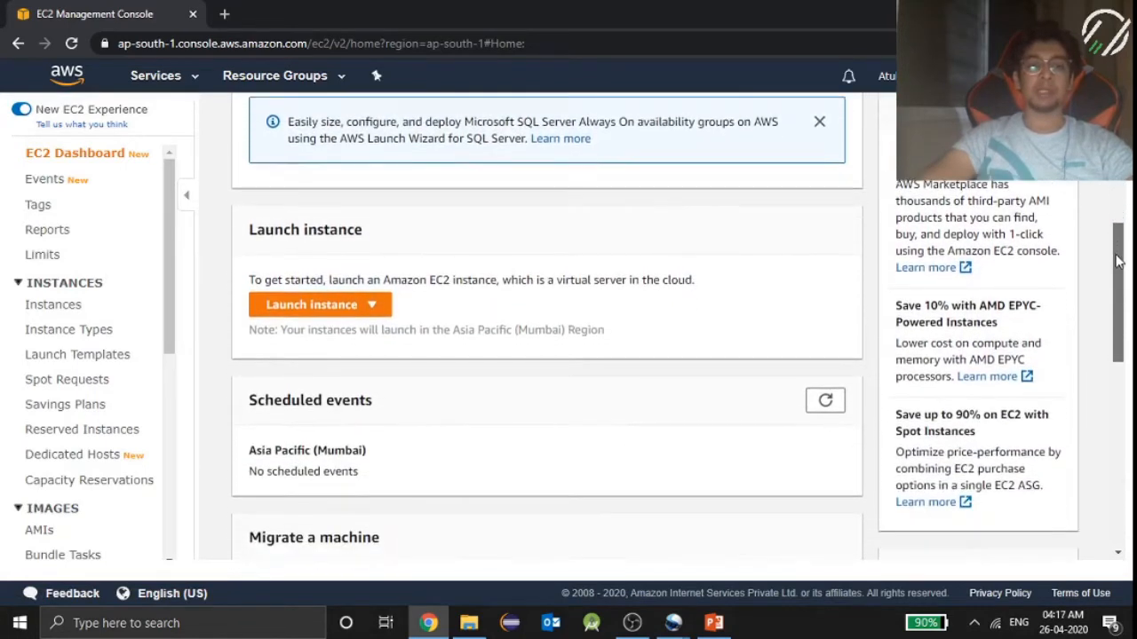
scroll(down, 3)
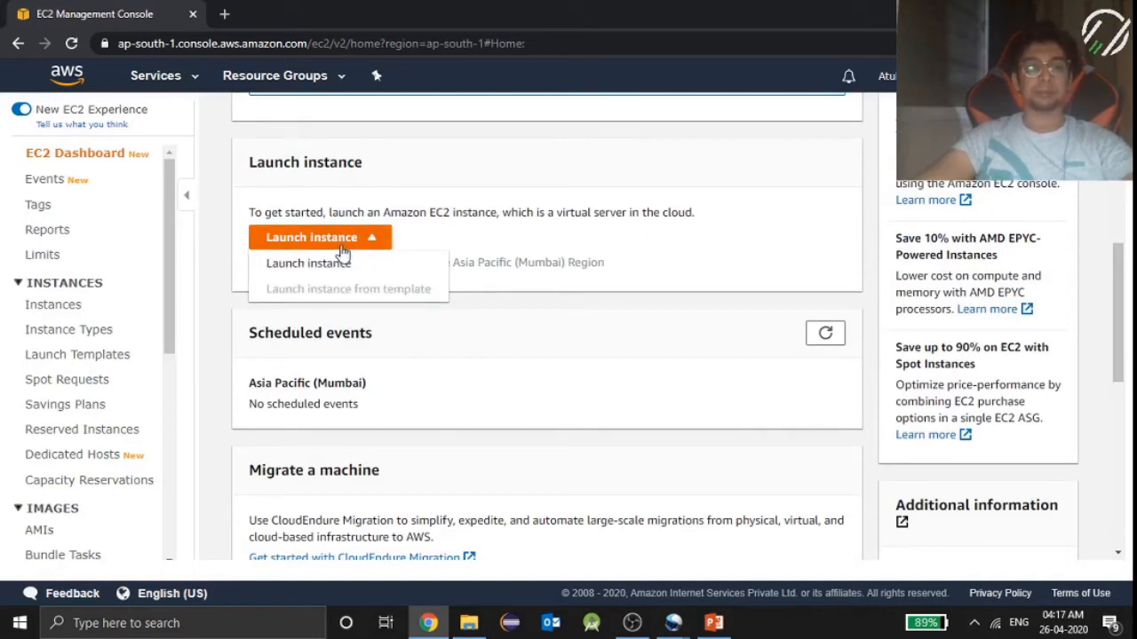
click(308, 263)
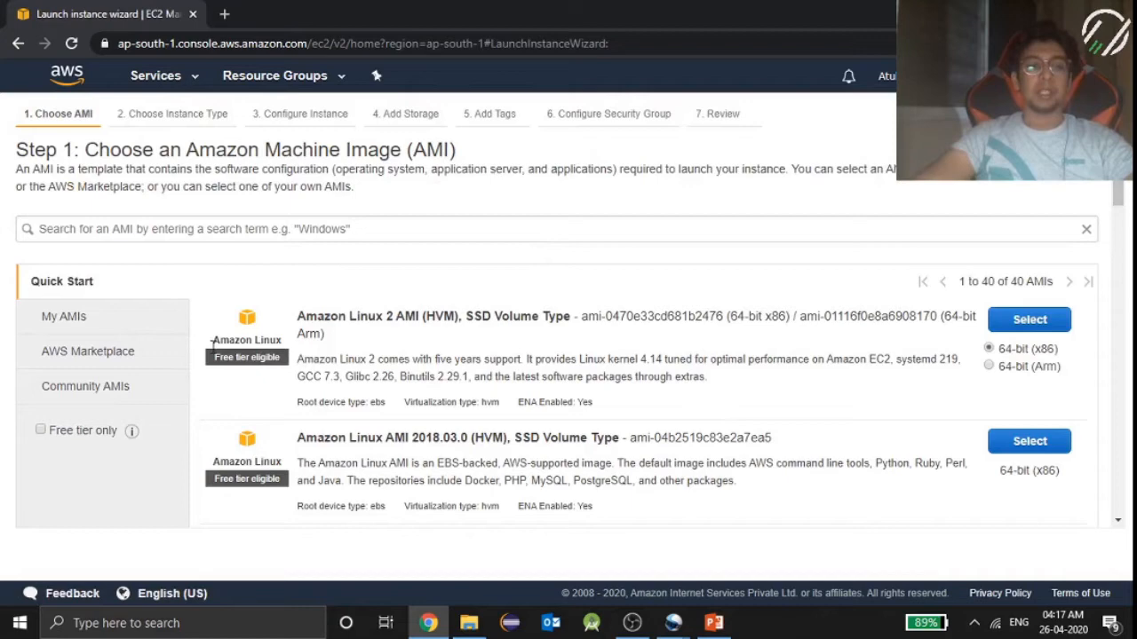
mouse_move(47, 454)
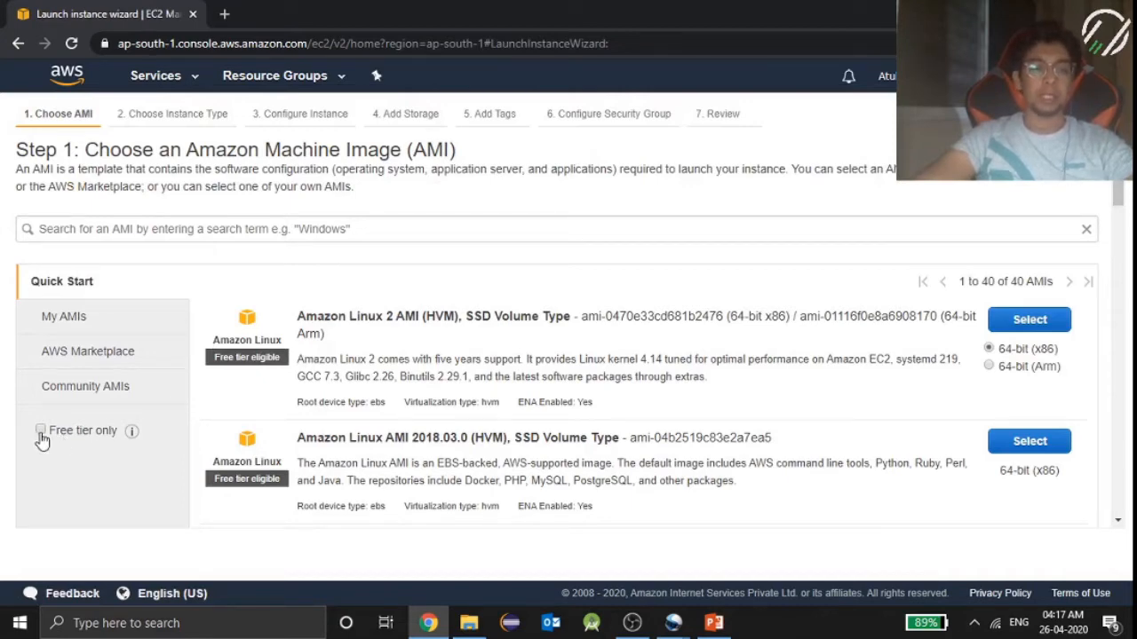
Filter to free tier only images and select Amazon Linux 2 AMI (HVM), SSD Volume Type.
click(41, 431)
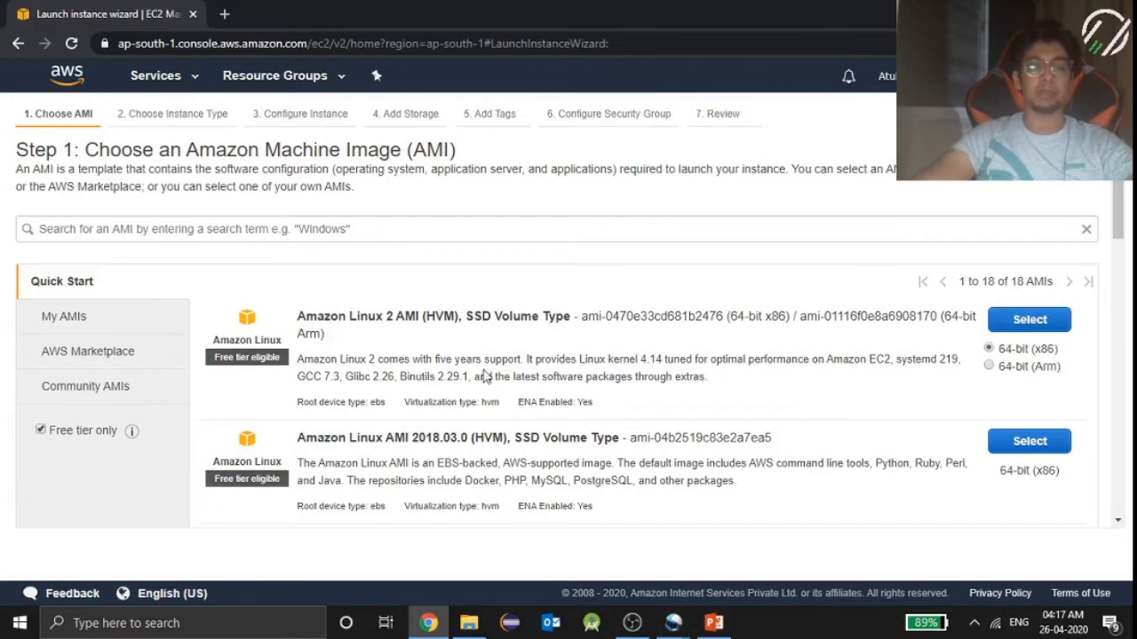
mouse_move(485, 456)
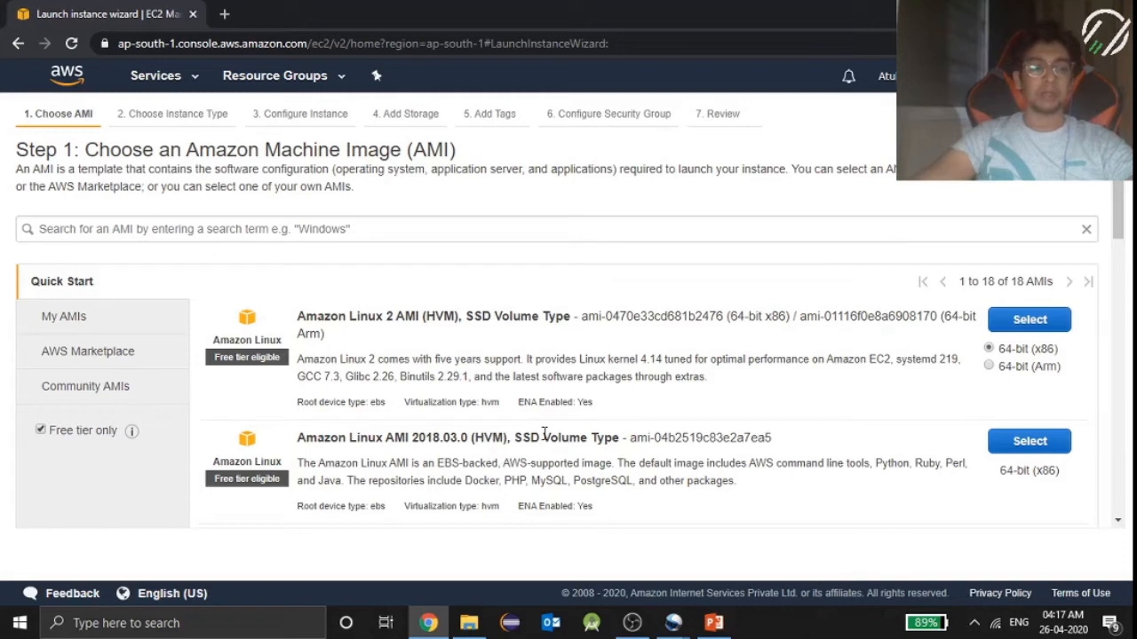
mouse_move(972, 353)
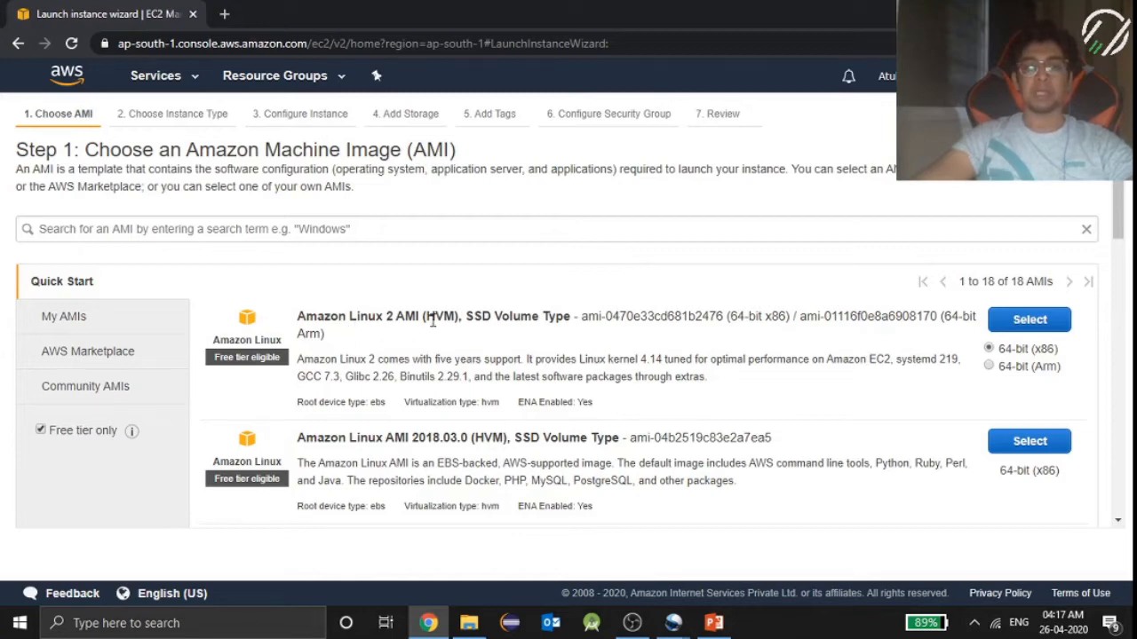
mouse_move(467, 320)
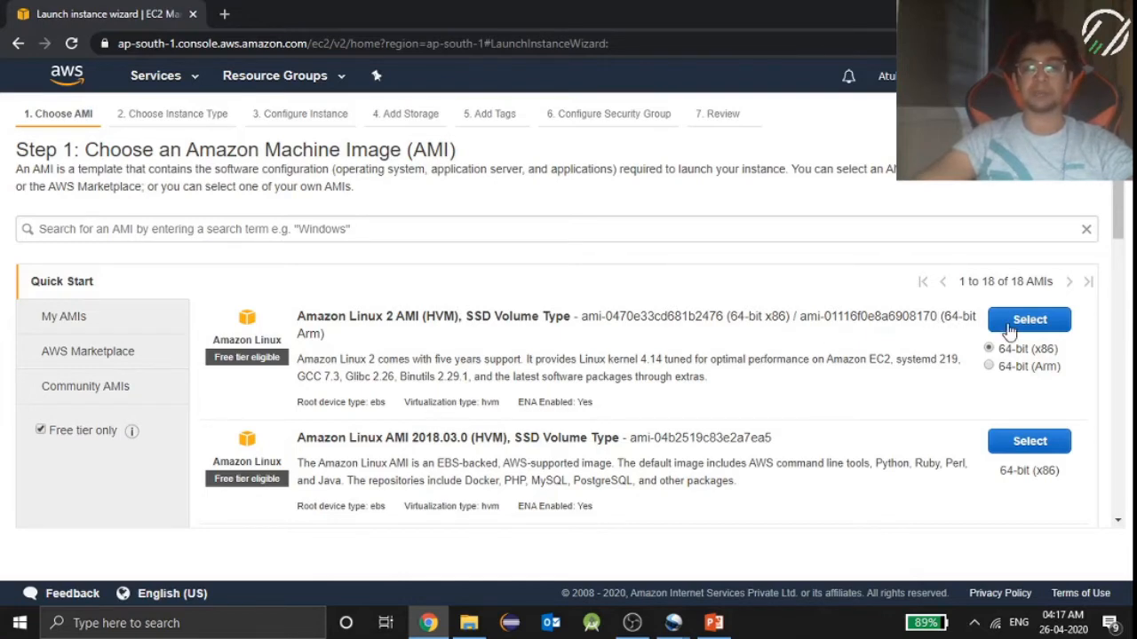
click(1028, 318)
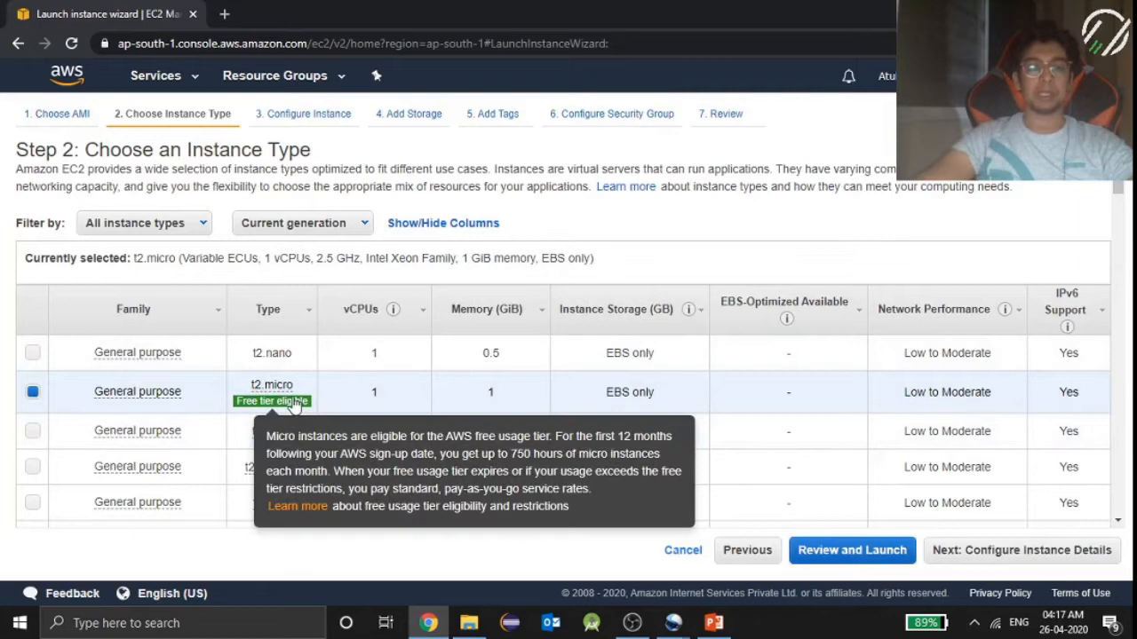
mouse_move(318, 430)
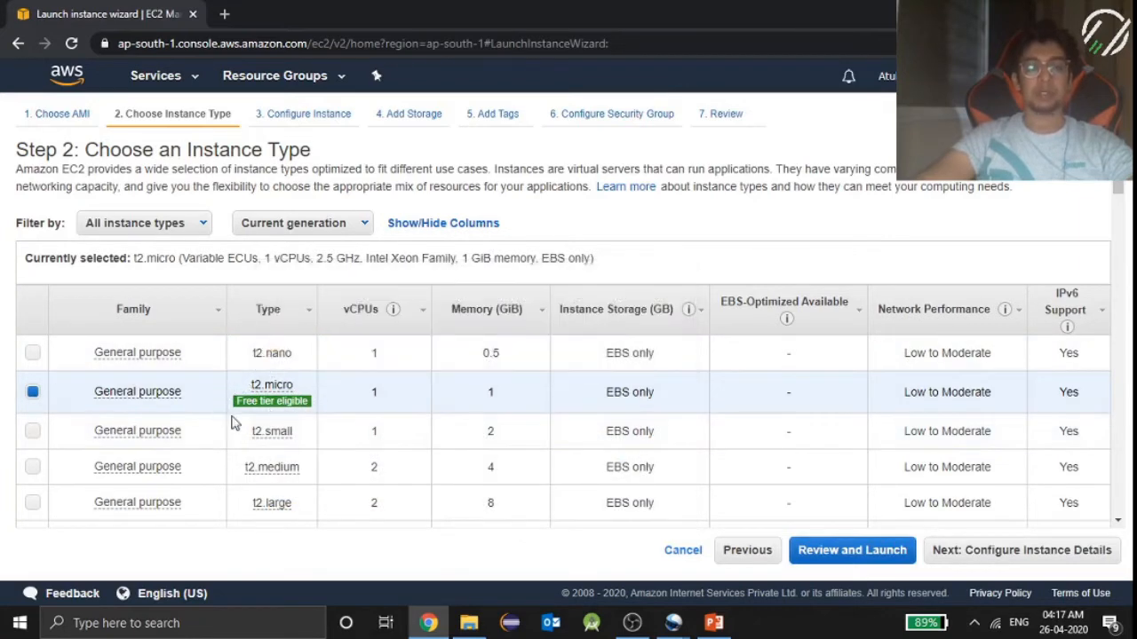
mouse_move(271, 401)
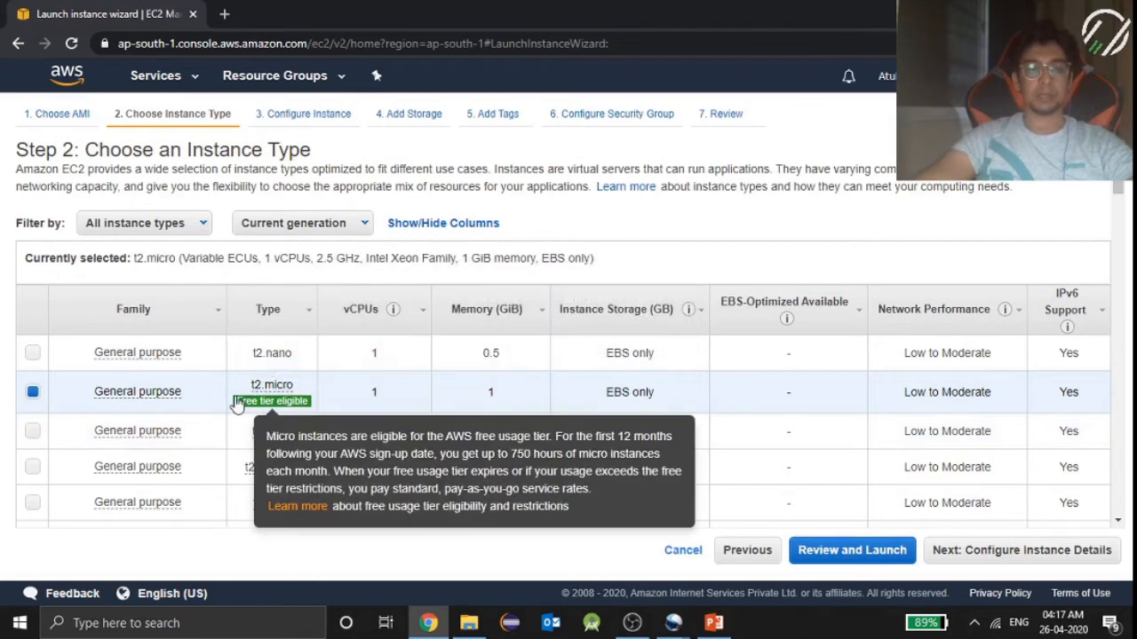
mouse_move(218, 399)
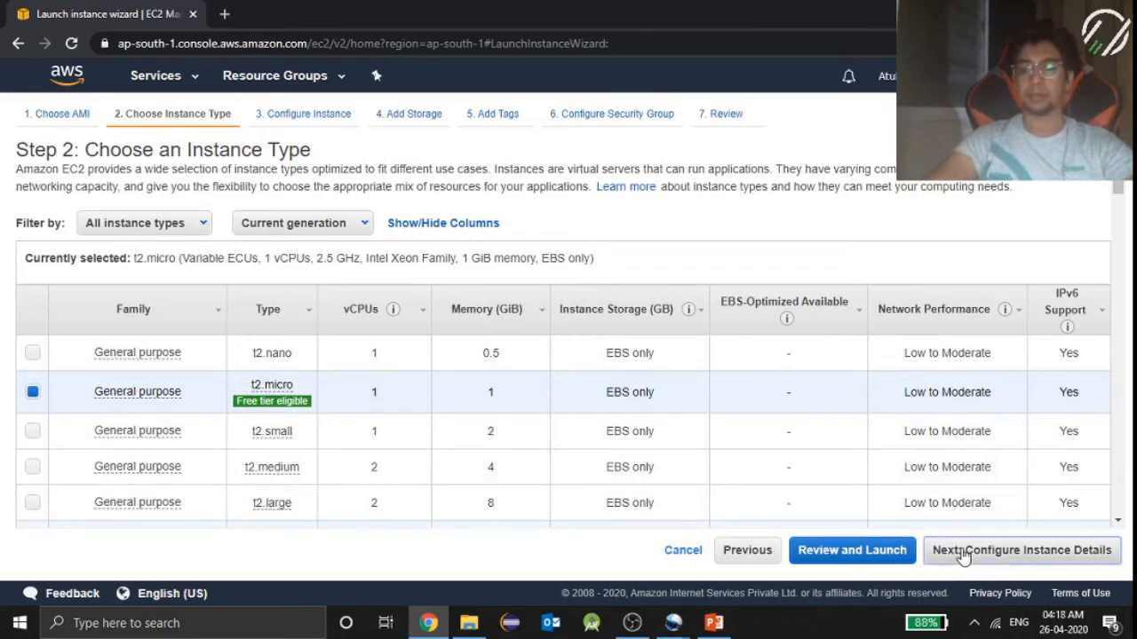
Accept t2.micro, default instance details and 8 GiB storage, advancing to the tags step.
click(1021, 550)
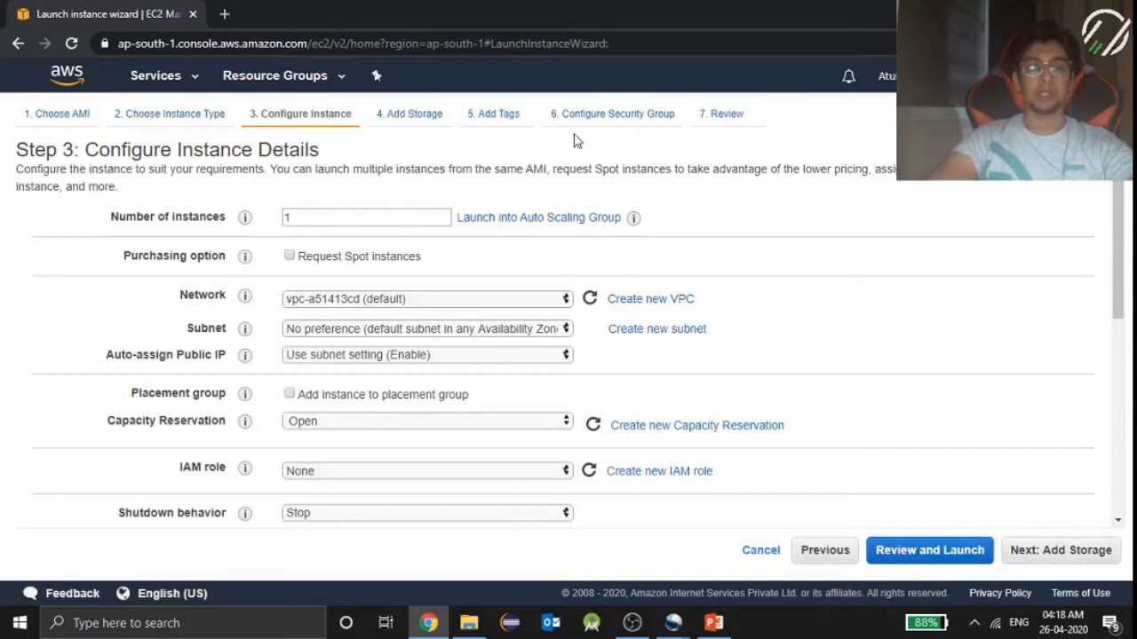
mouse_move(405, 402)
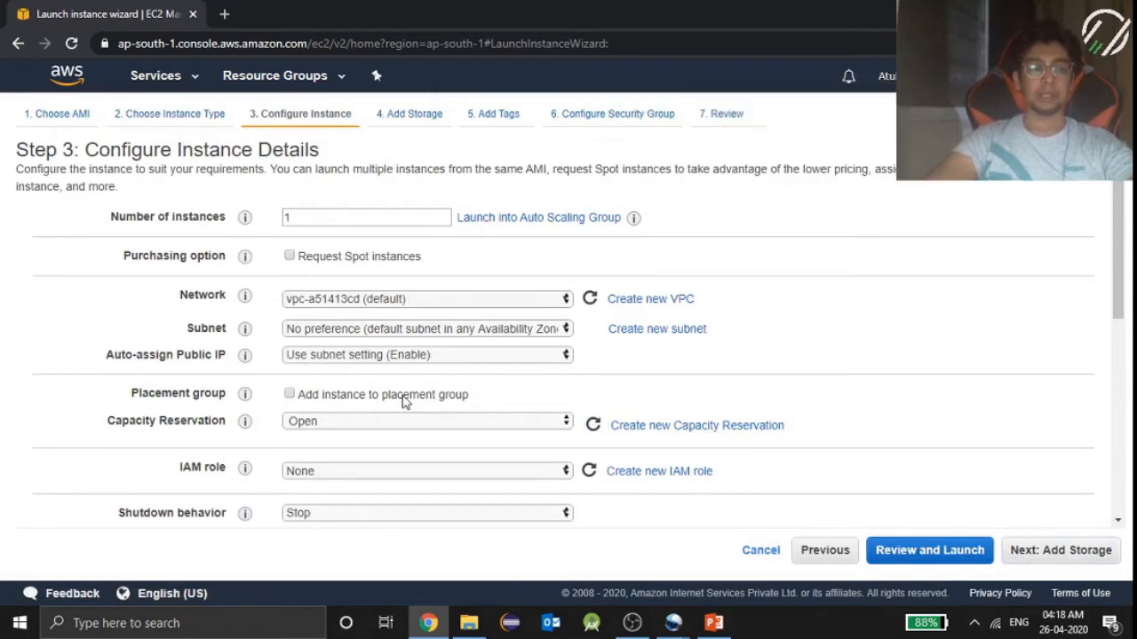
mouse_move(801, 440)
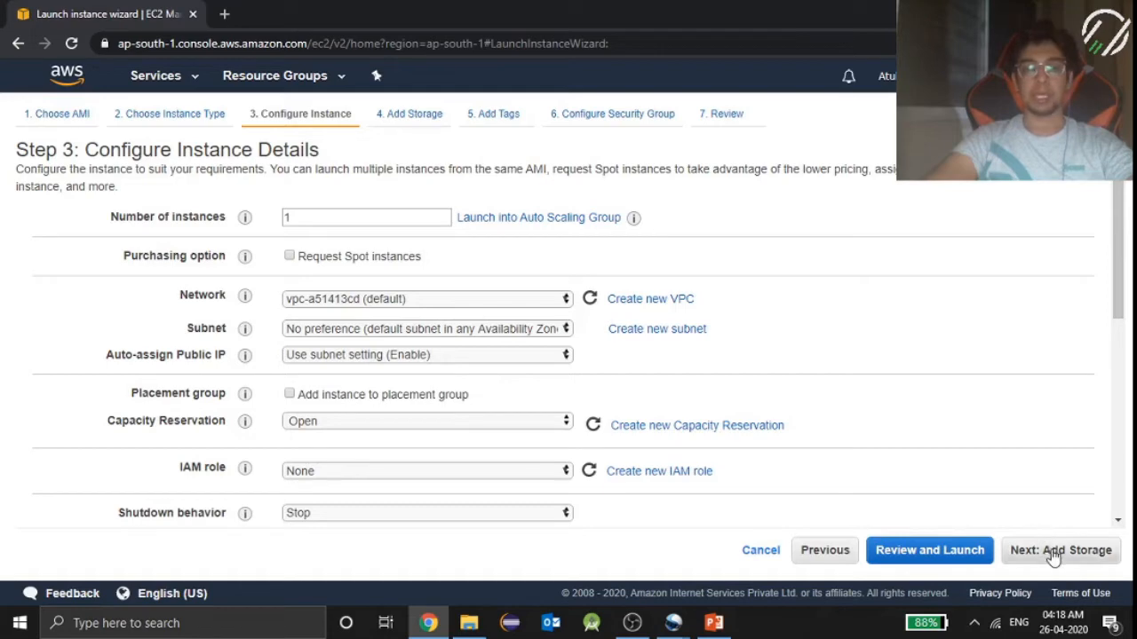
click(1060, 549)
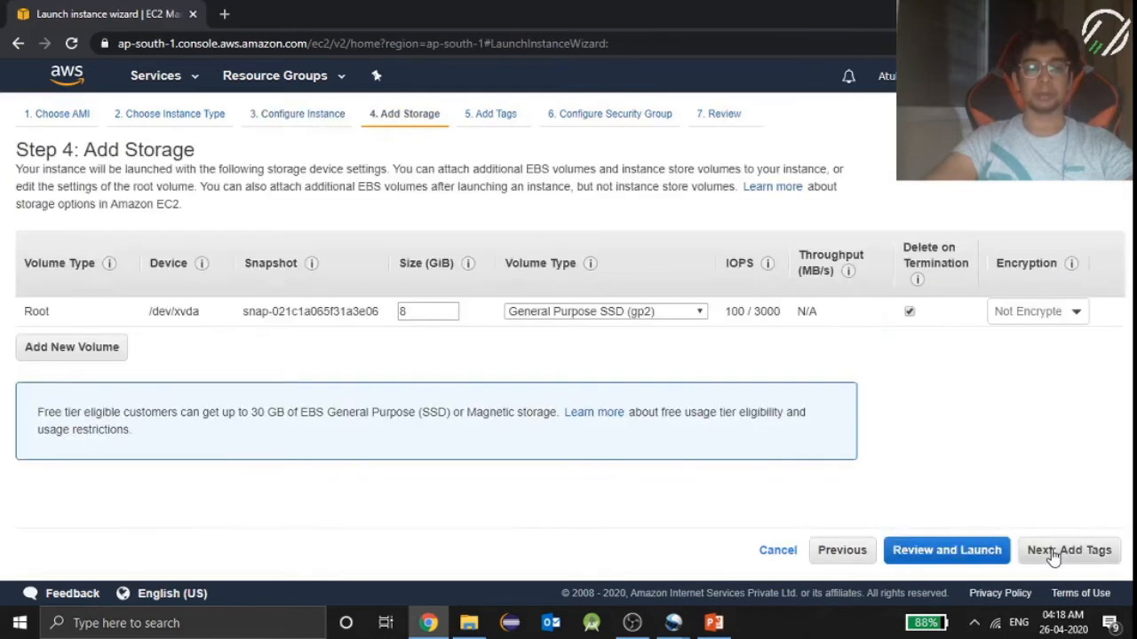
mouse_move(281, 200)
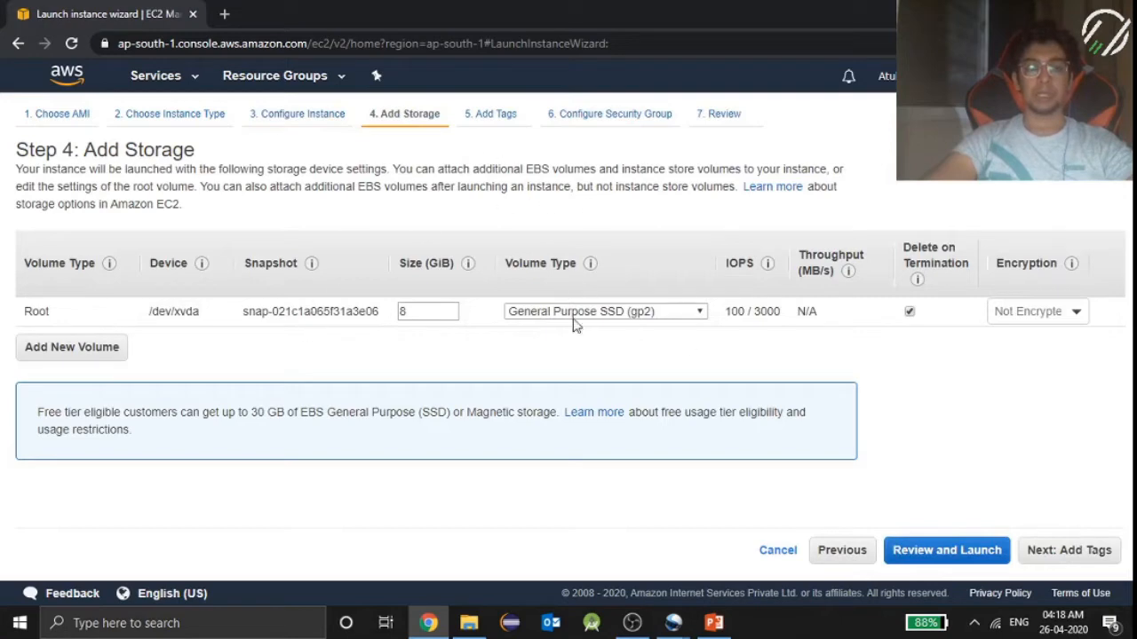
mouse_move(490, 113)
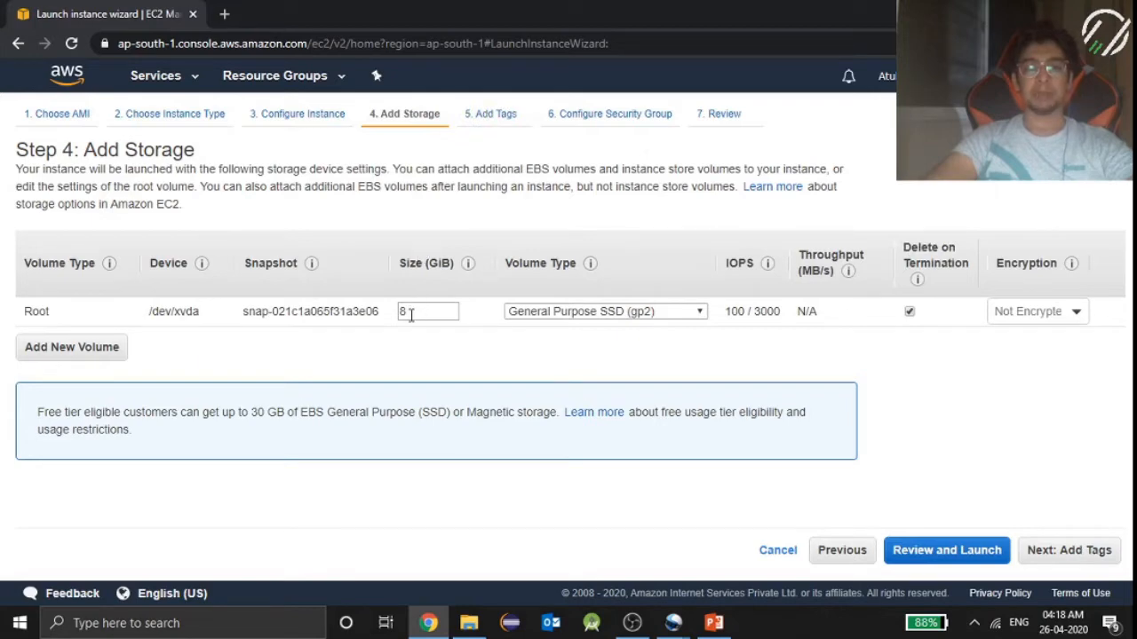
click(1068, 550)
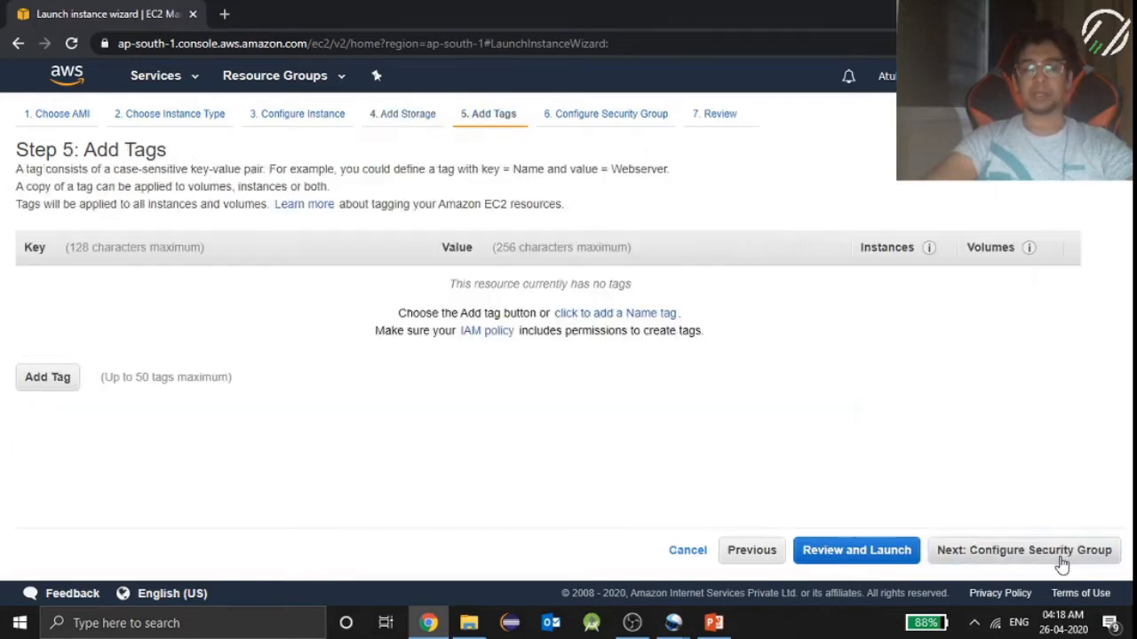
mouse_move(48, 373)
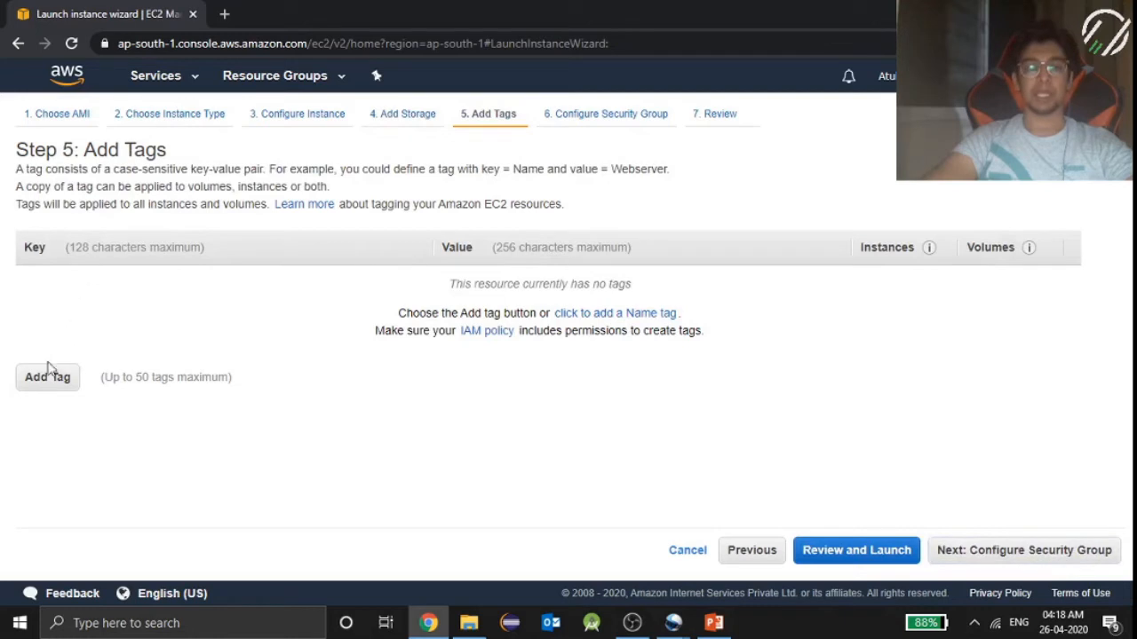
Add a tag with key DemoForMongo and value USING EC2, then proceed to security groups.
click(47, 377)
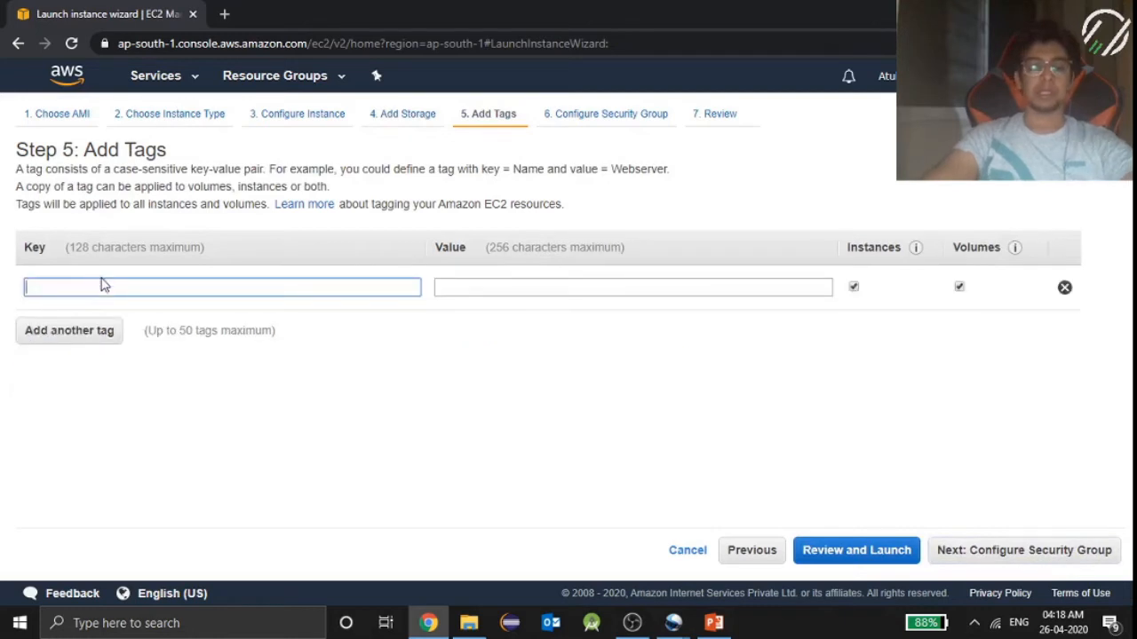
text(DemoForMongo)
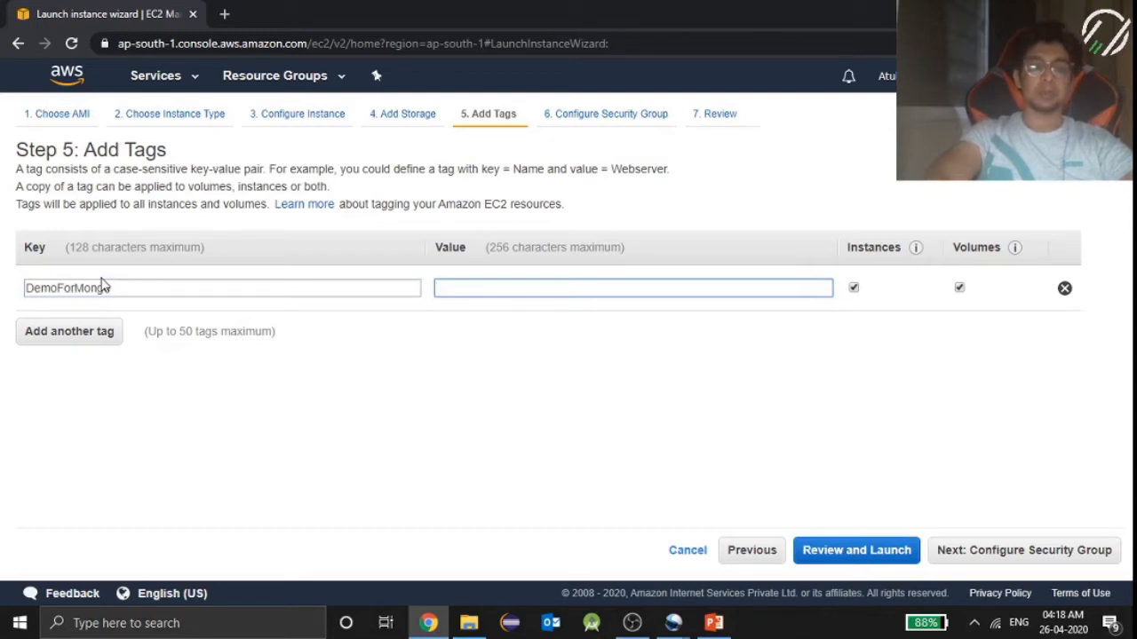
text(USING EC2)
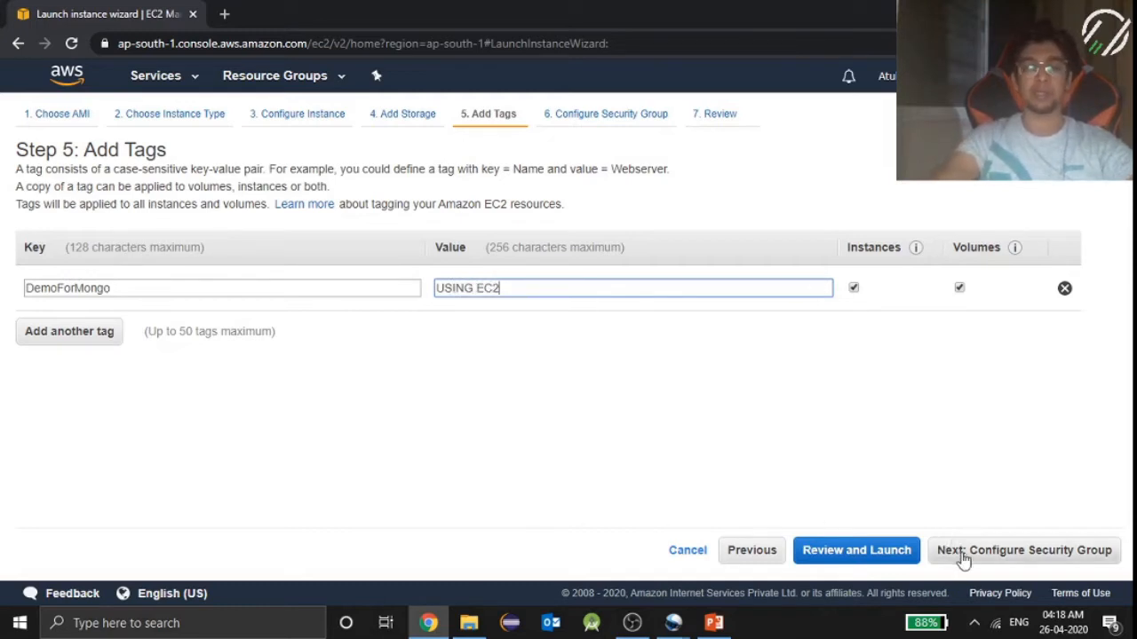
click(1022, 550)
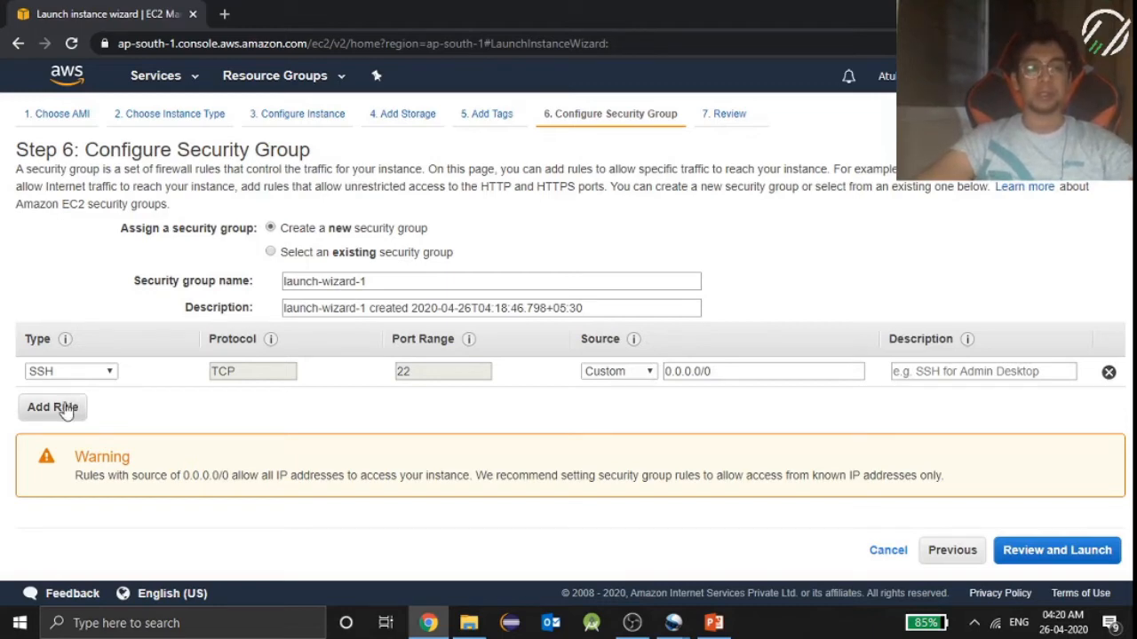
Add a Custom TCP rule for port 27017 from 0.0.0.0/0 and go to Review and Launch.
click(52, 407)
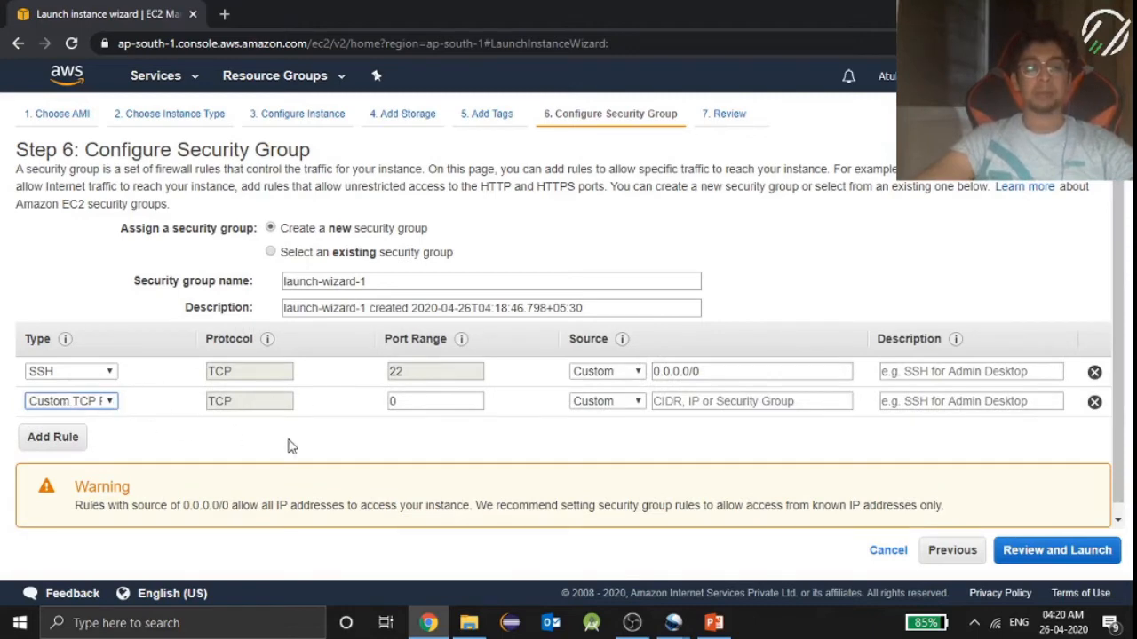
click(435, 401)
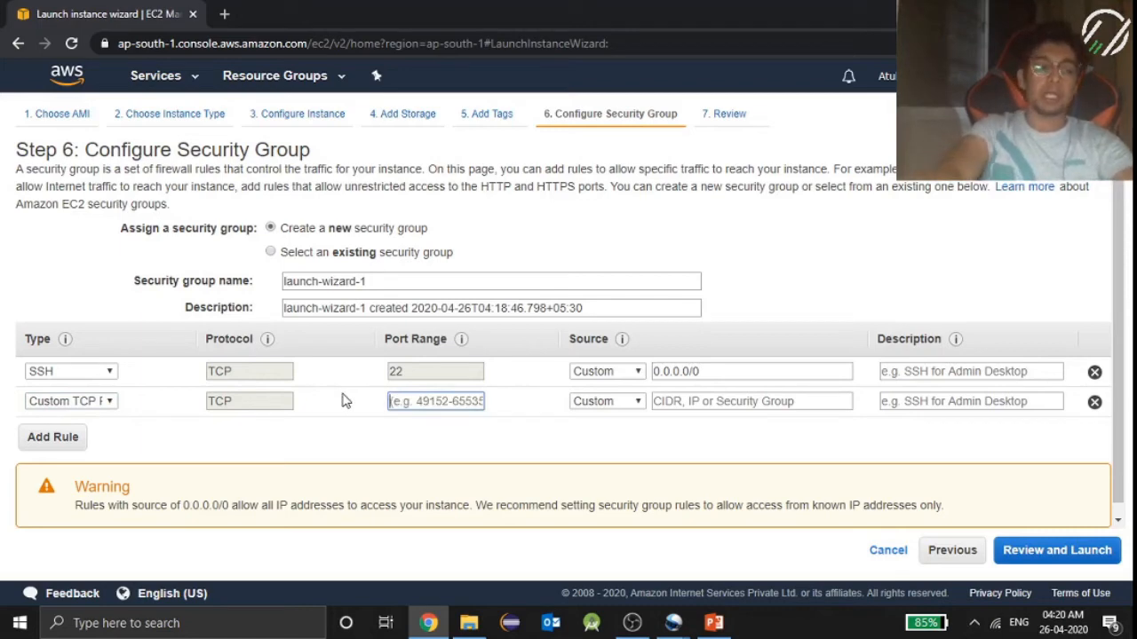
text(27017)
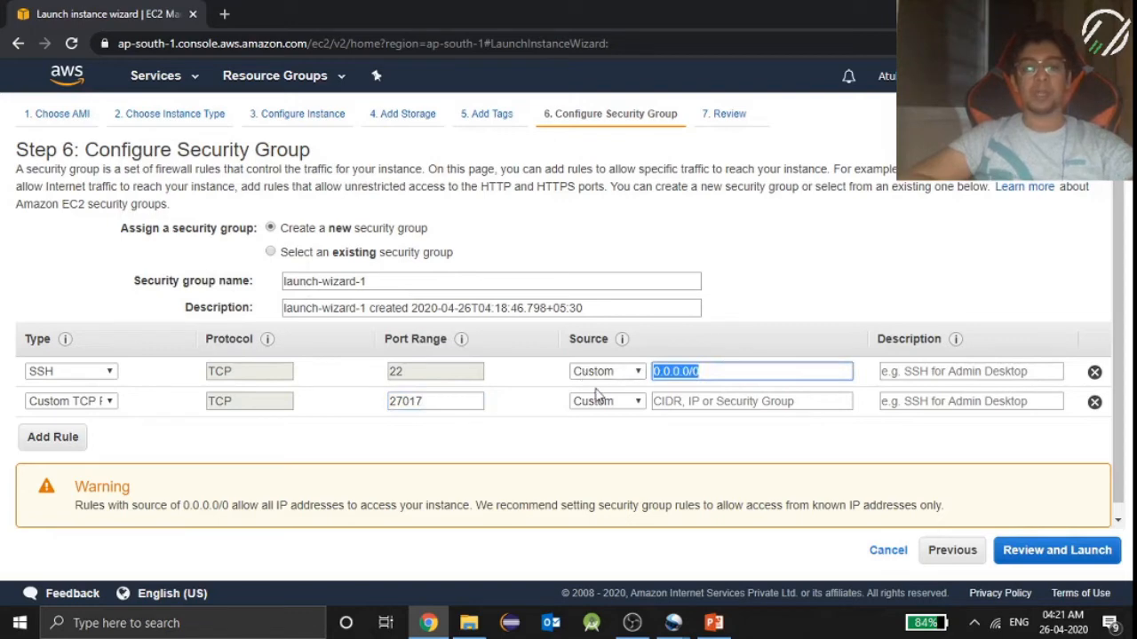
click(751, 400)
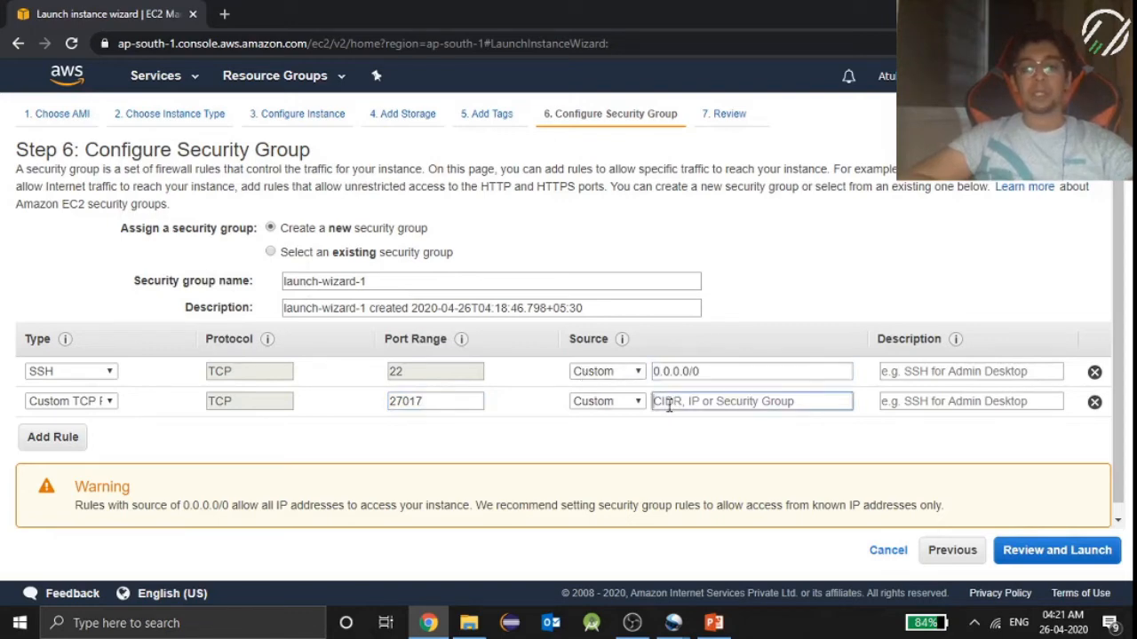
text(0.0.0.0/0)
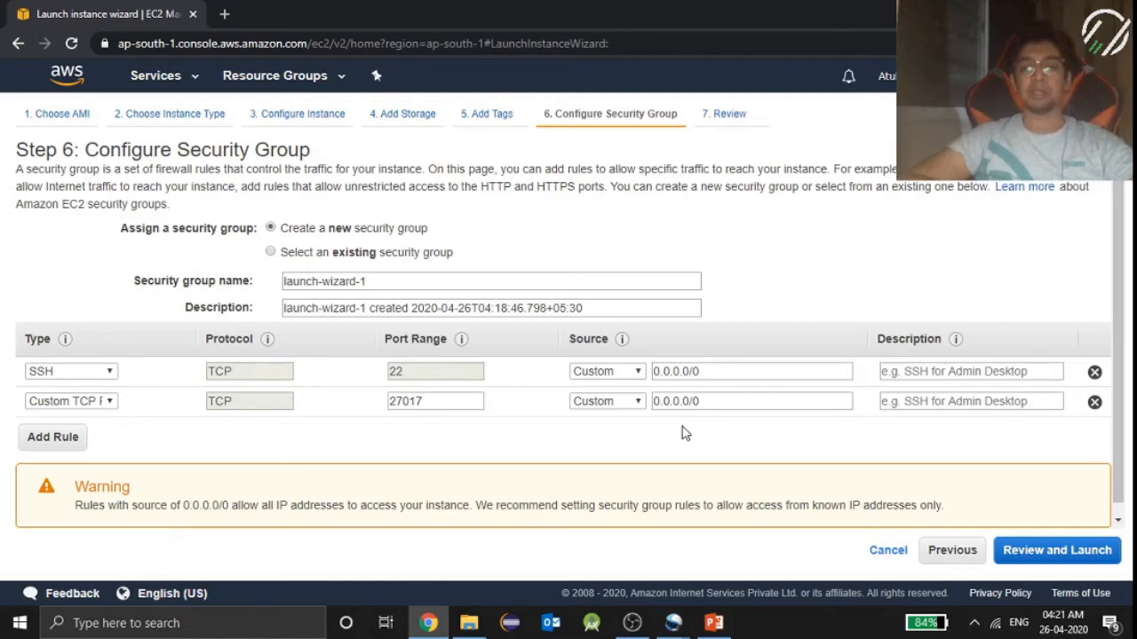
click(750, 400)
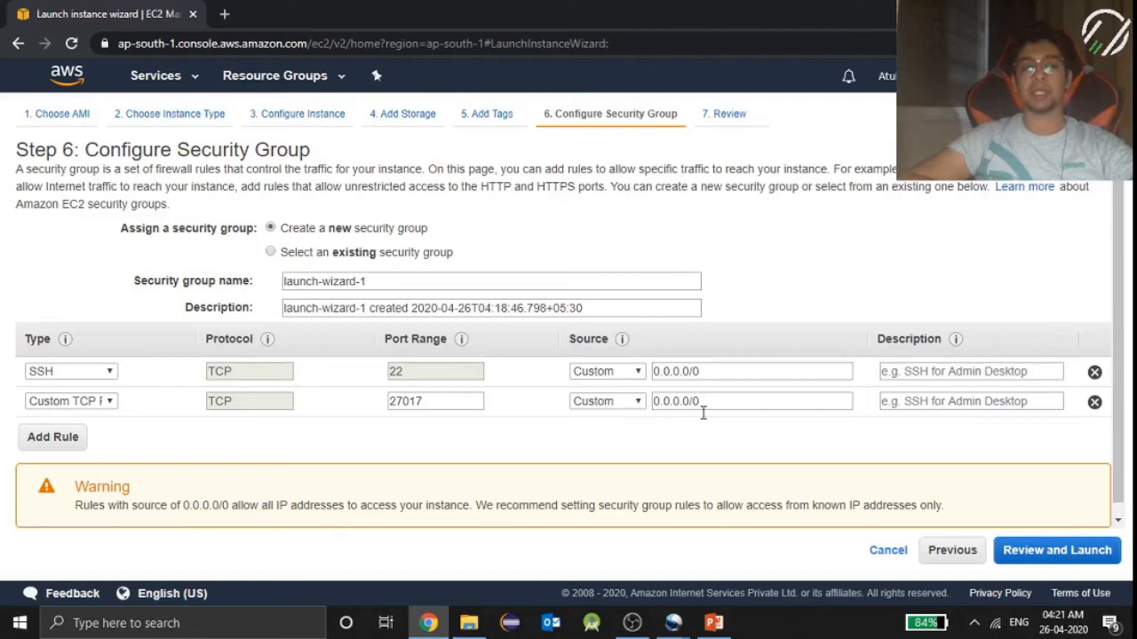
mouse_move(700, 429)
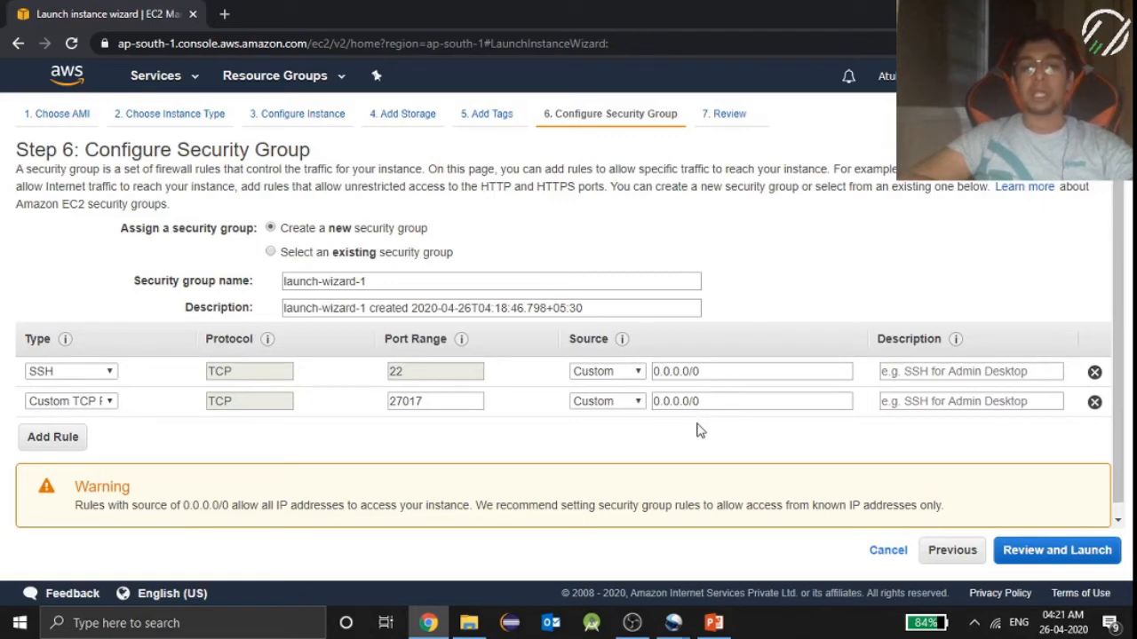
click(607, 400)
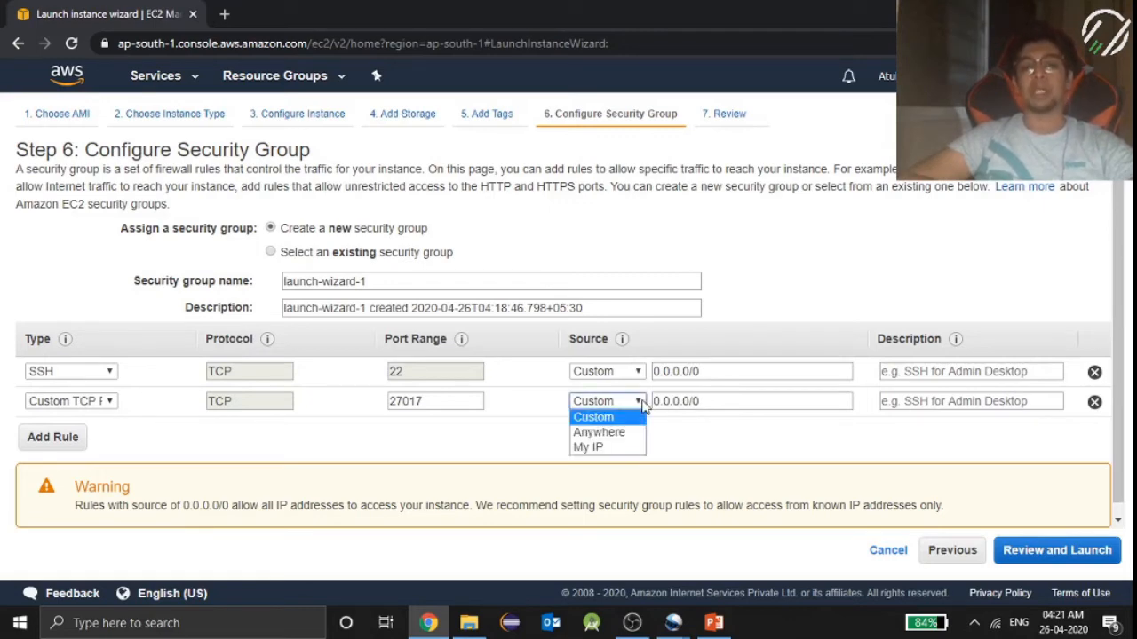
mouse_move(599, 431)
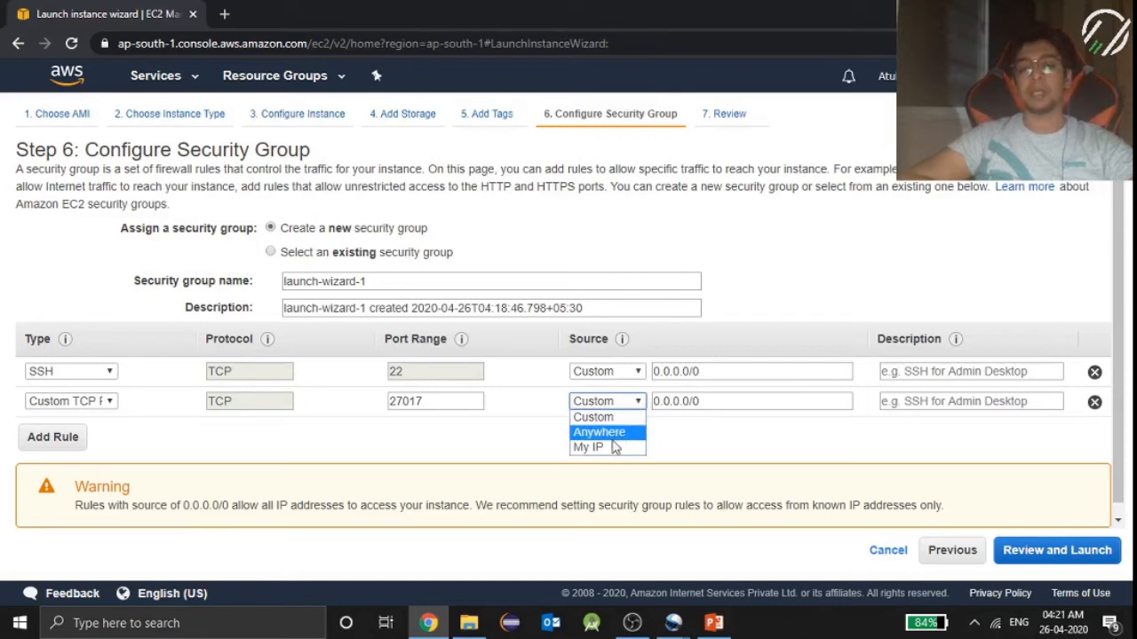
mouse_move(593, 417)
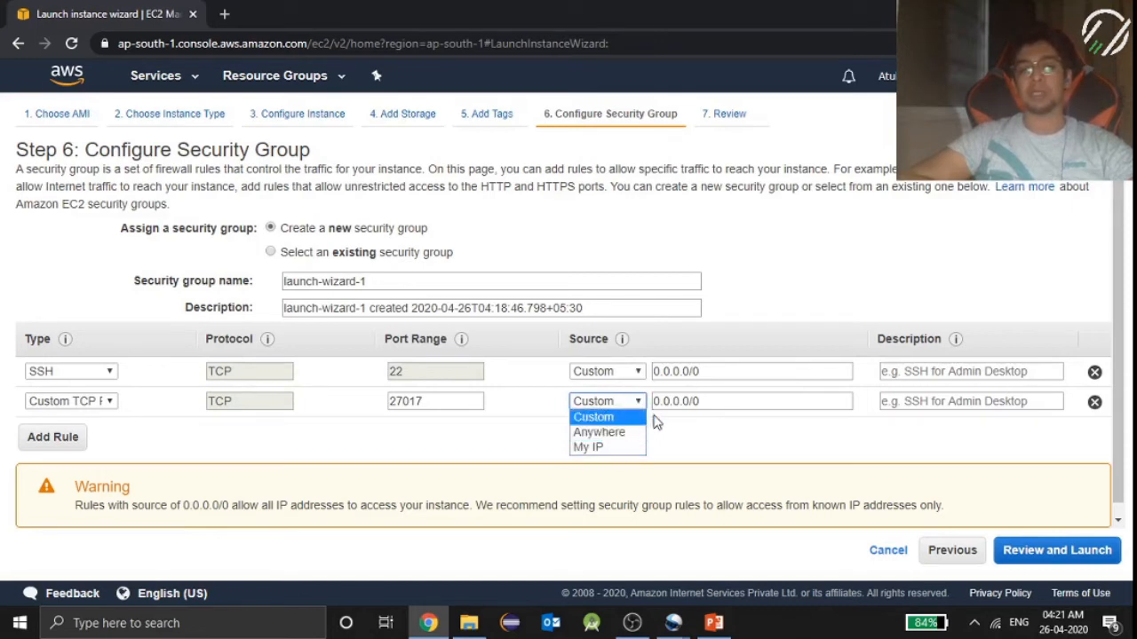
click(592, 417)
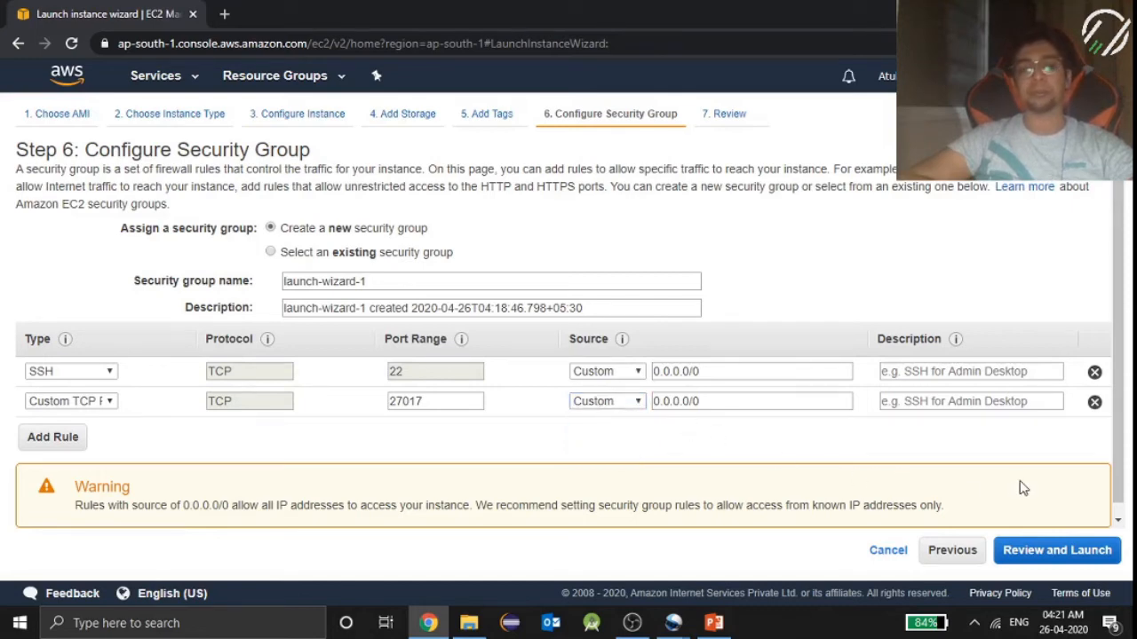
mouse_move(1057, 549)
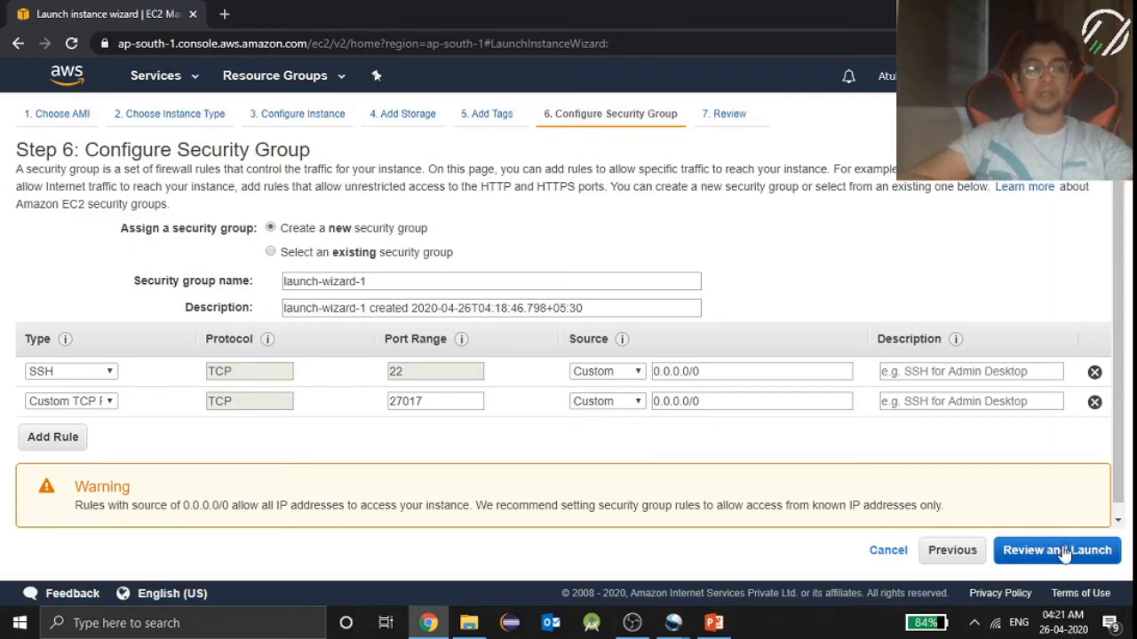
click(1056, 549)
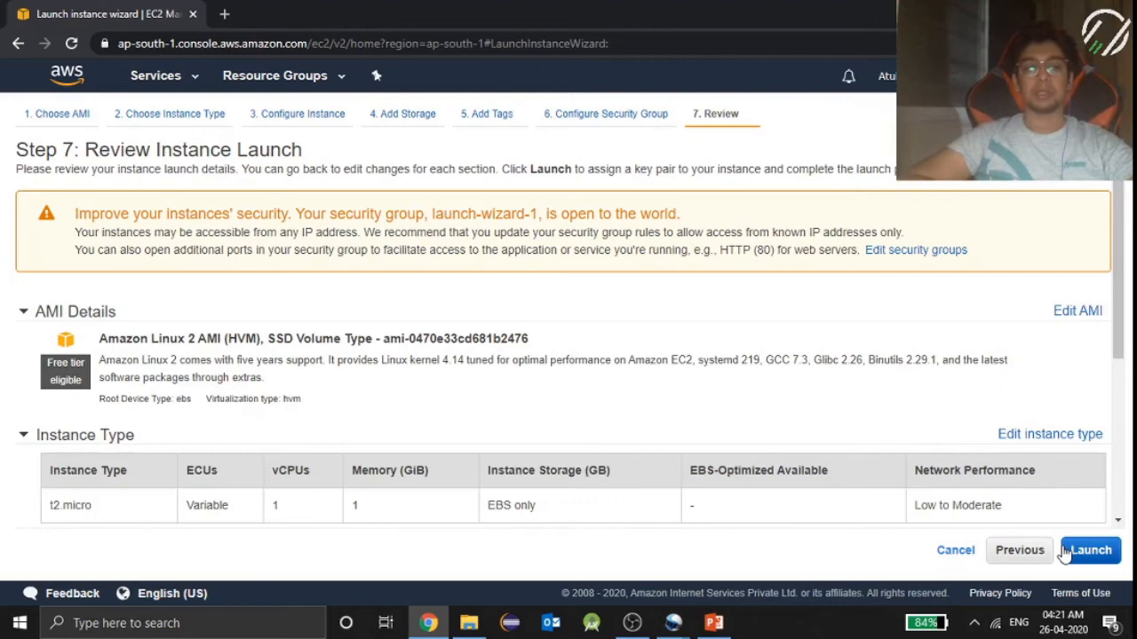
mouse_move(402, 298)
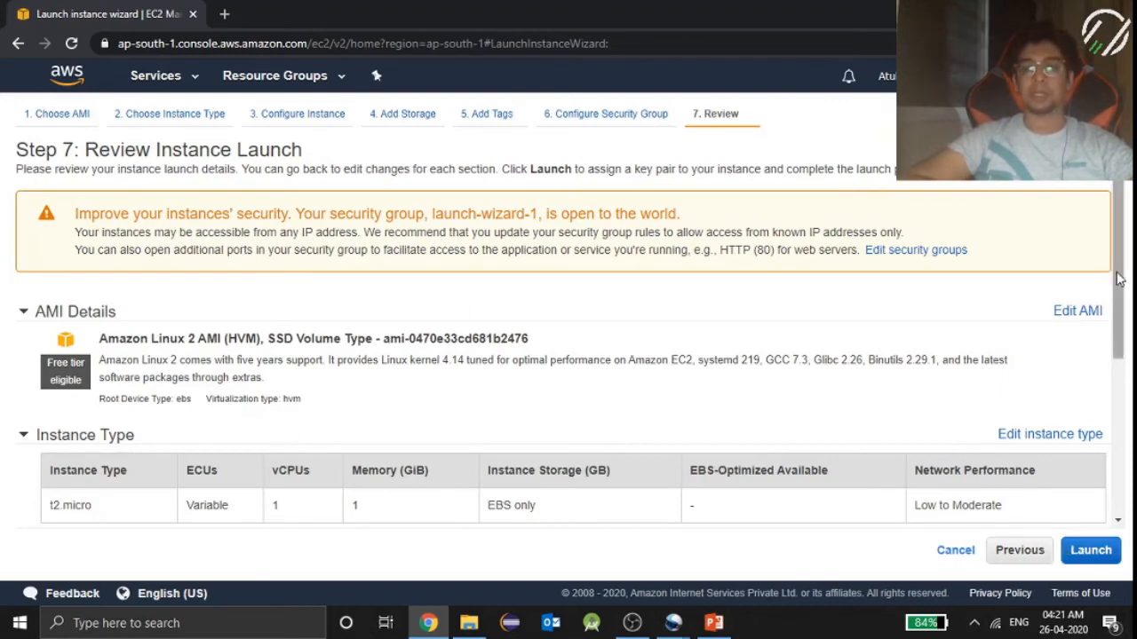
Launch from the review page, bringing up the key pair dialog.
scroll(down, 3)
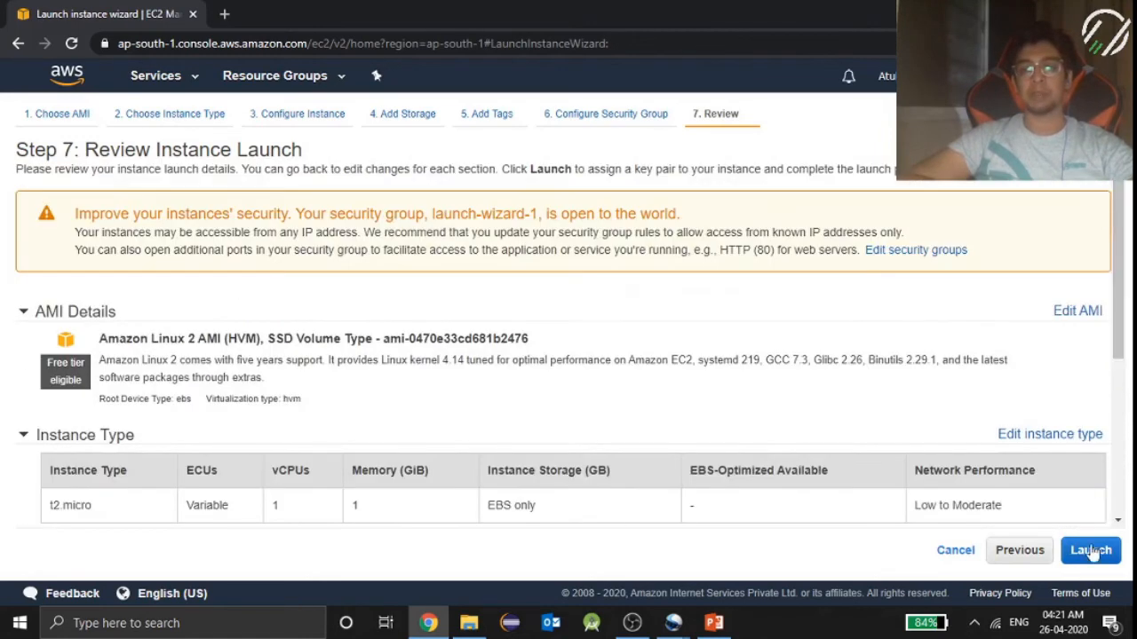
click(1089, 550)
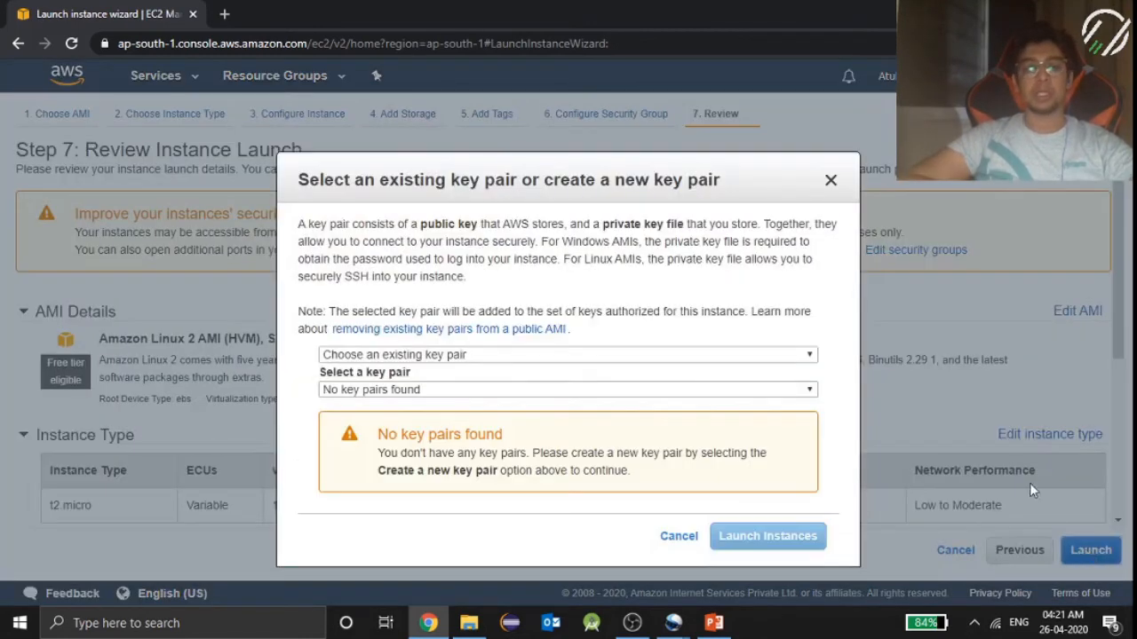
mouse_move(527, 508)
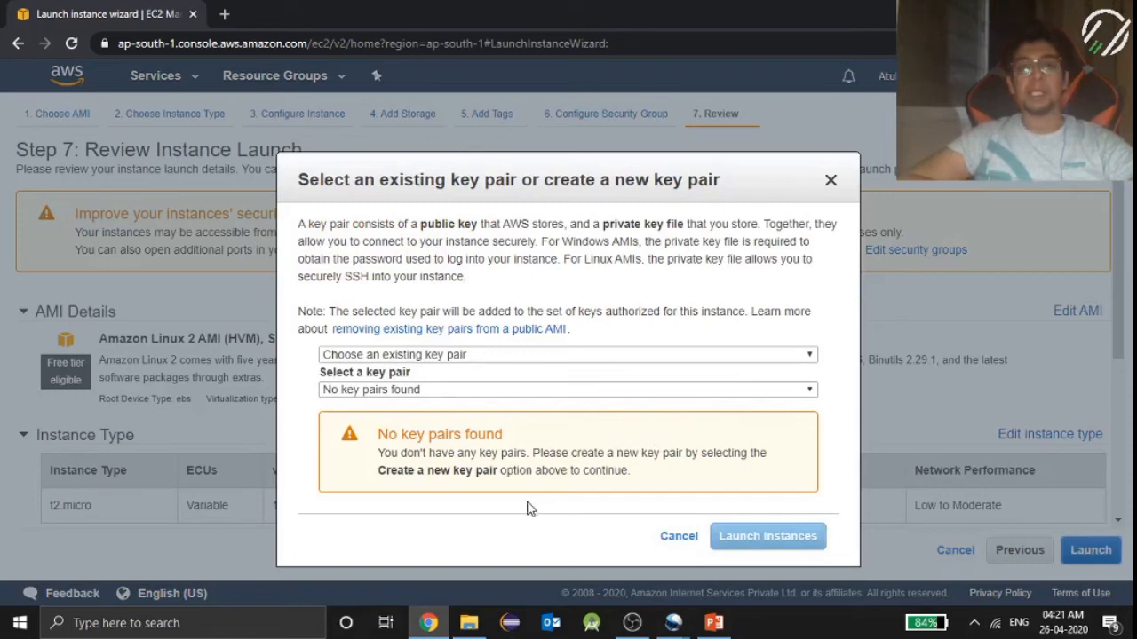
mouse_move(469, 385)
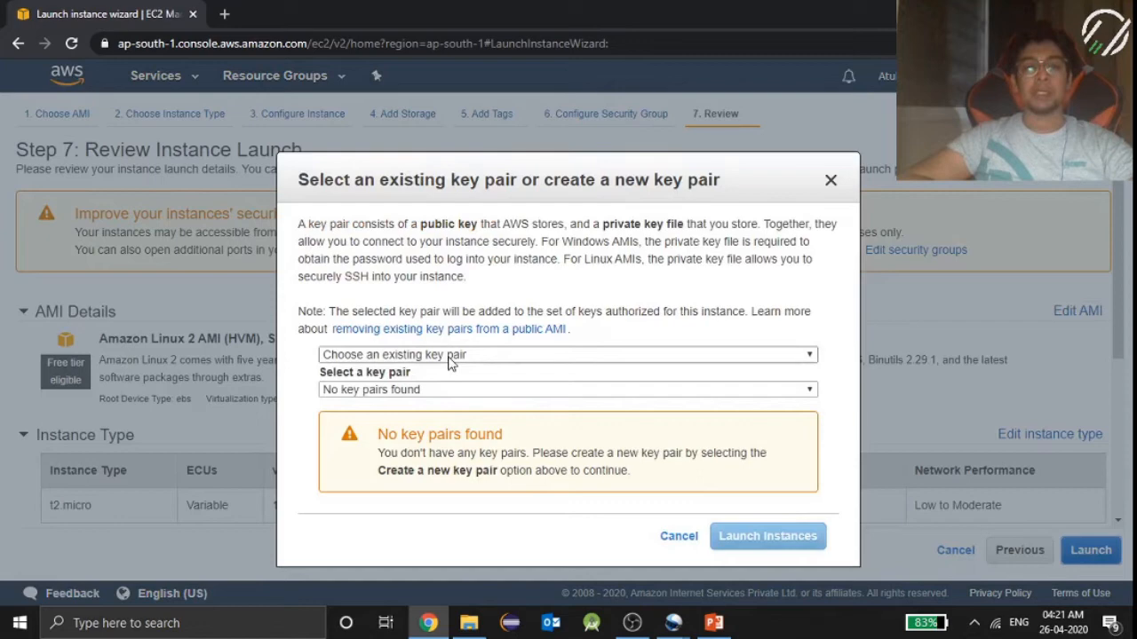
Choose to create a new key pair instead of using an existing one.
click(568, 354)
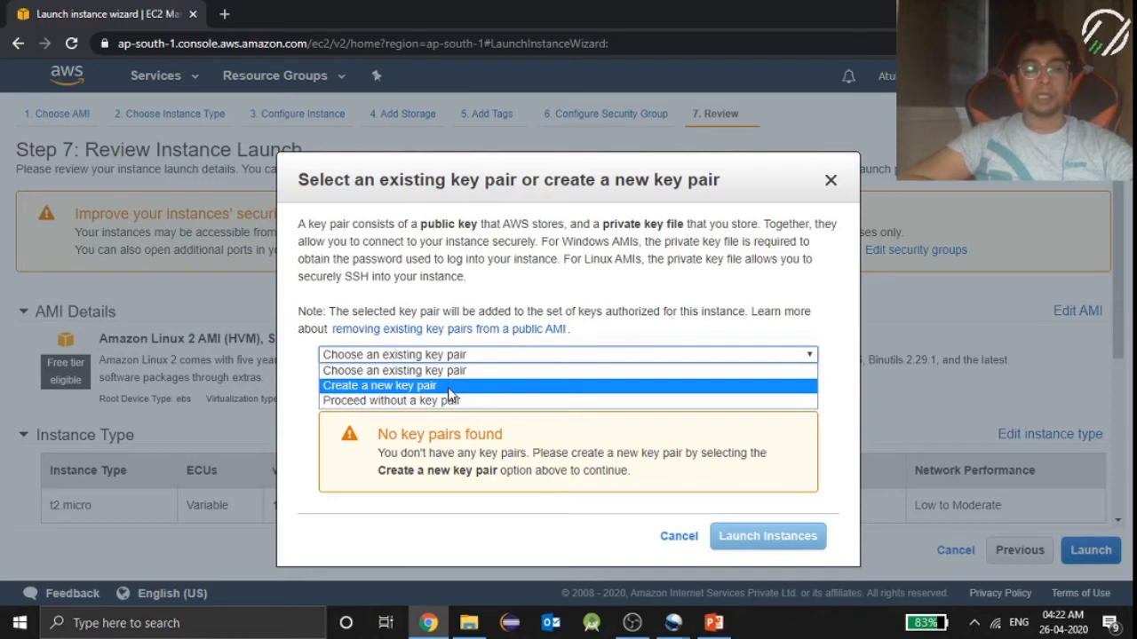
click(380, 385)
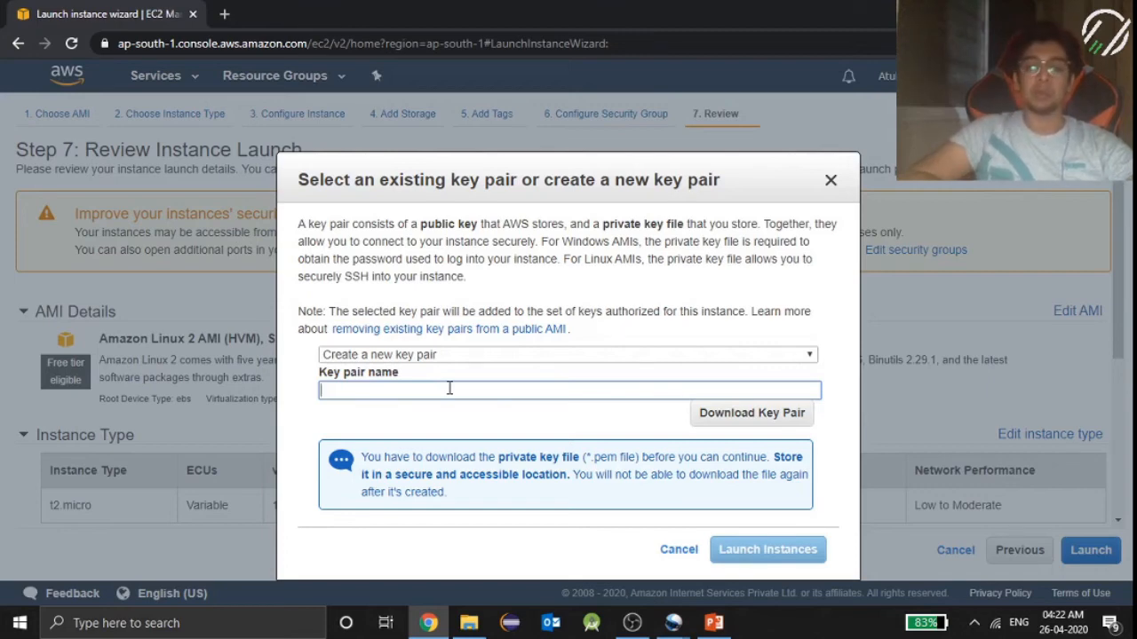
click(566, 354)
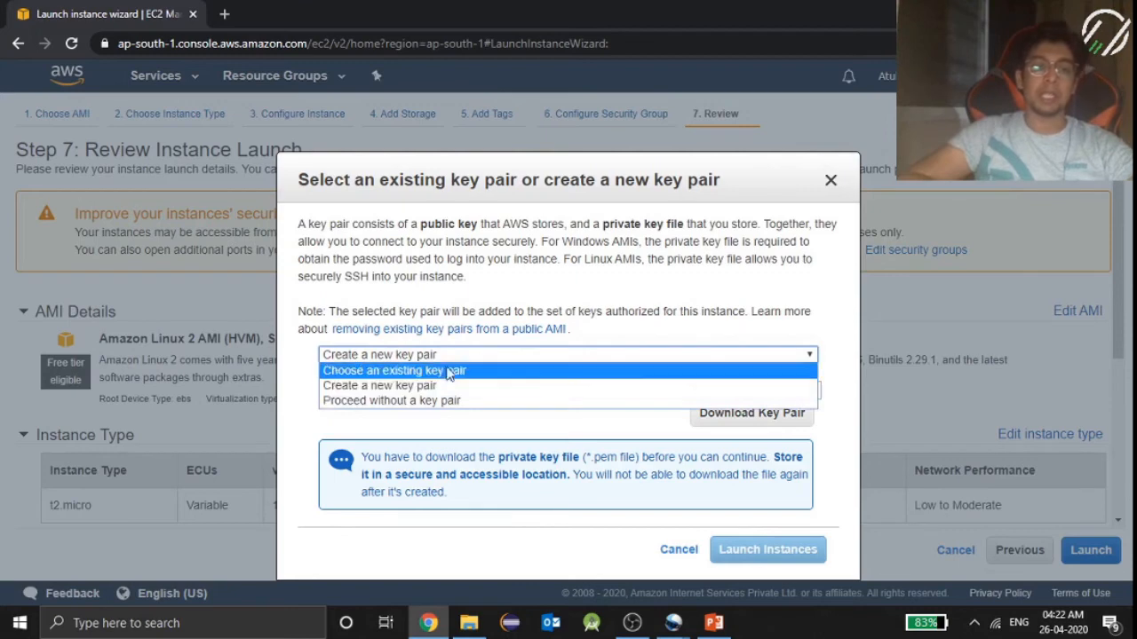
click(379, 386)
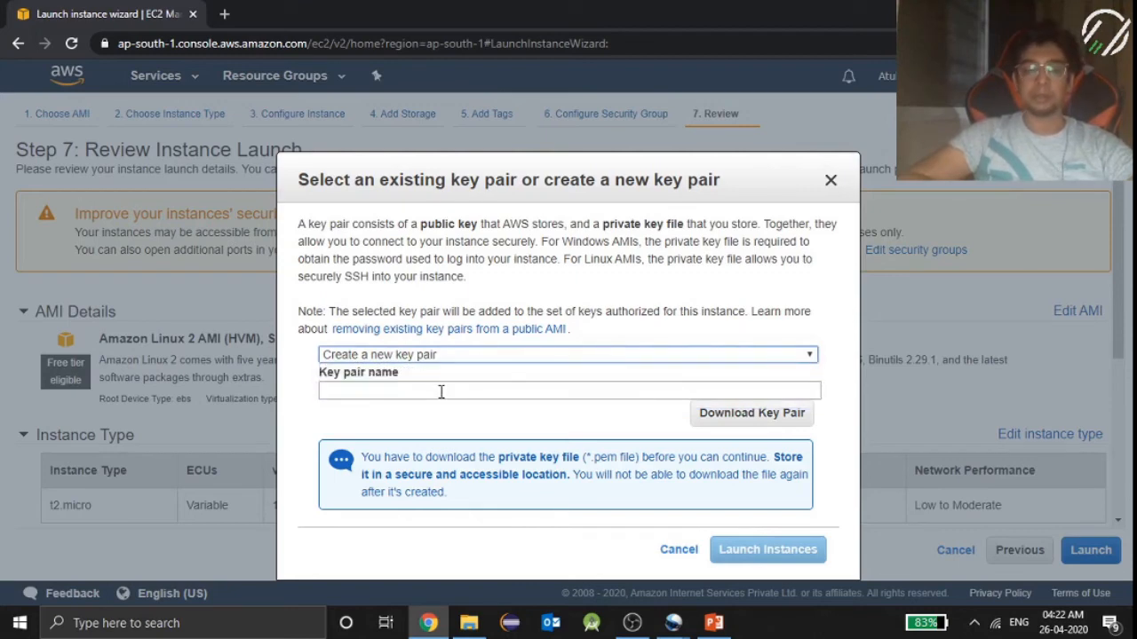
Name the key pair MongoDBkey and request its private key download.
click(569, 391)
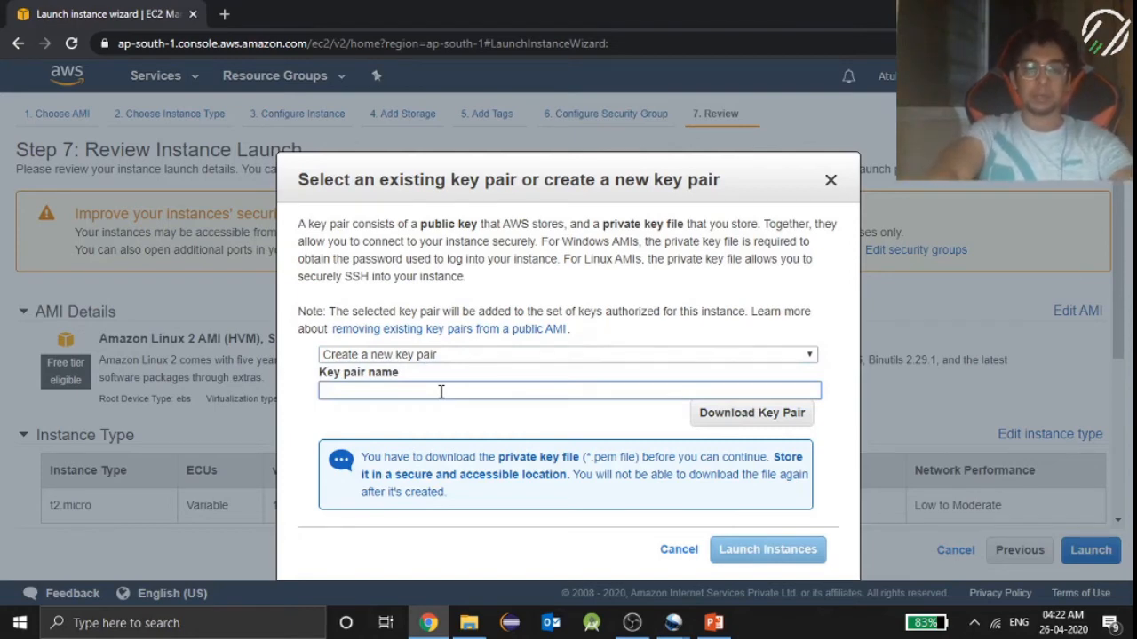
click(568, 390)
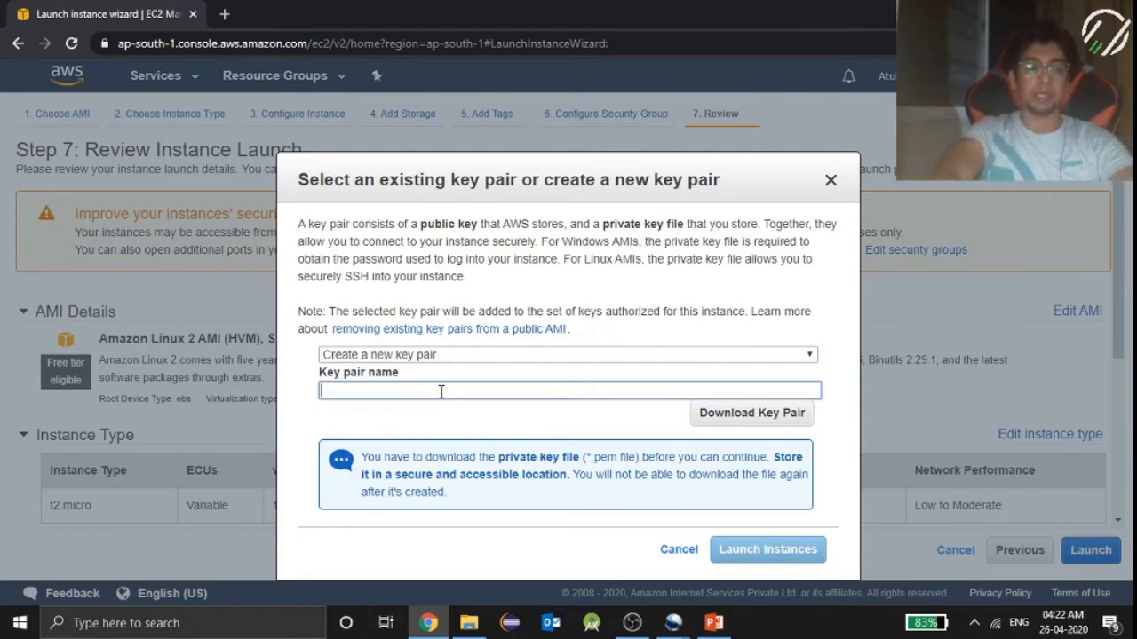
text(M)
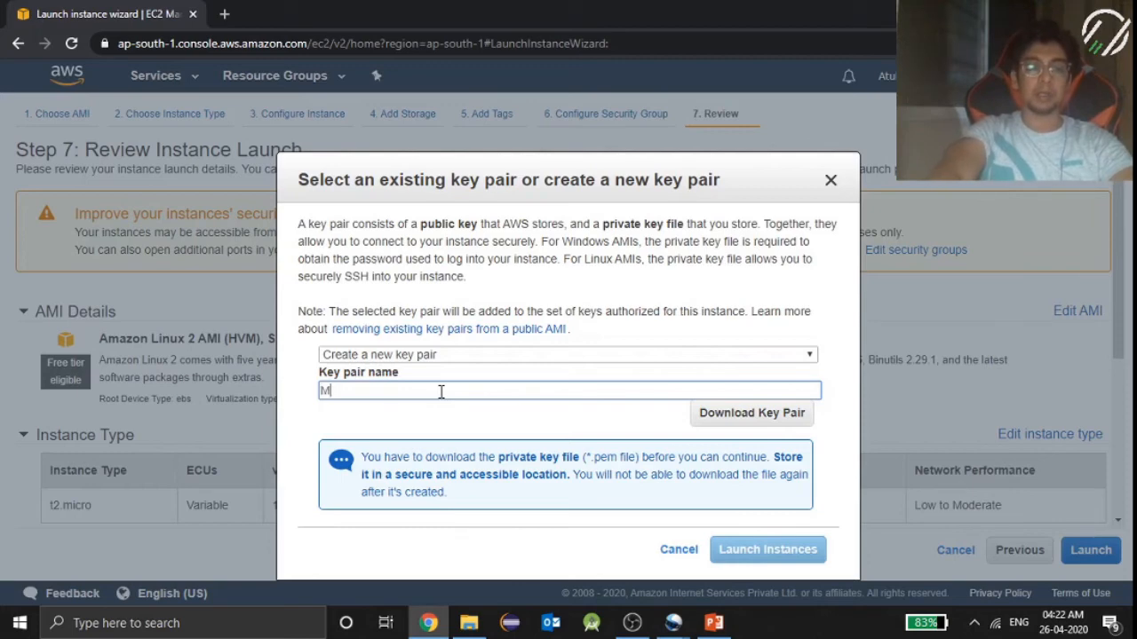
text(ongoDBke)
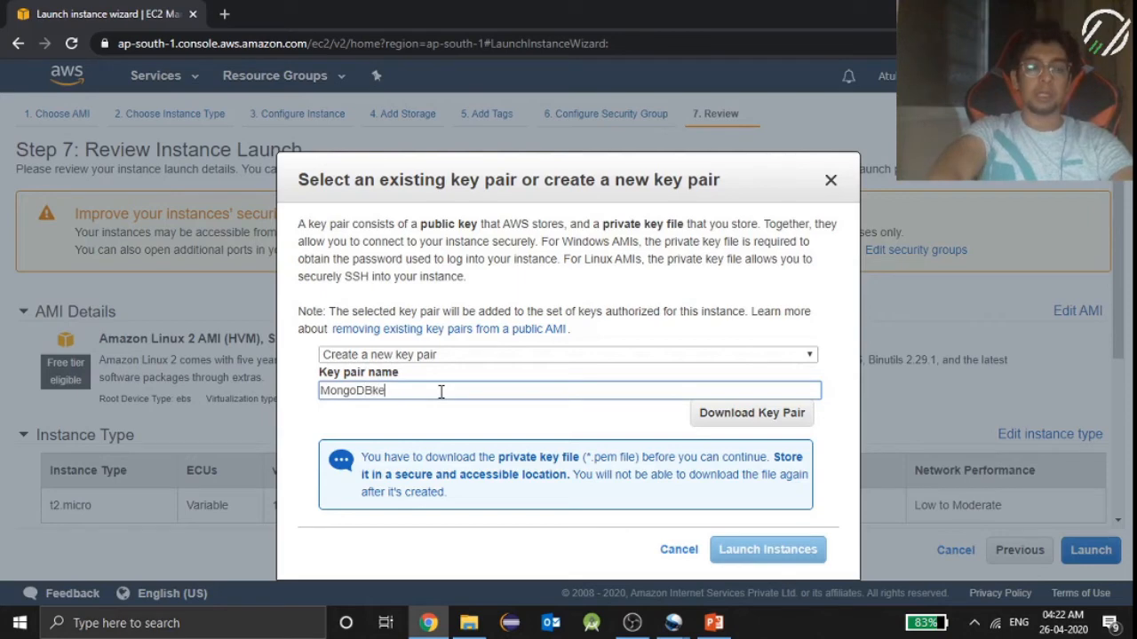
text(y)
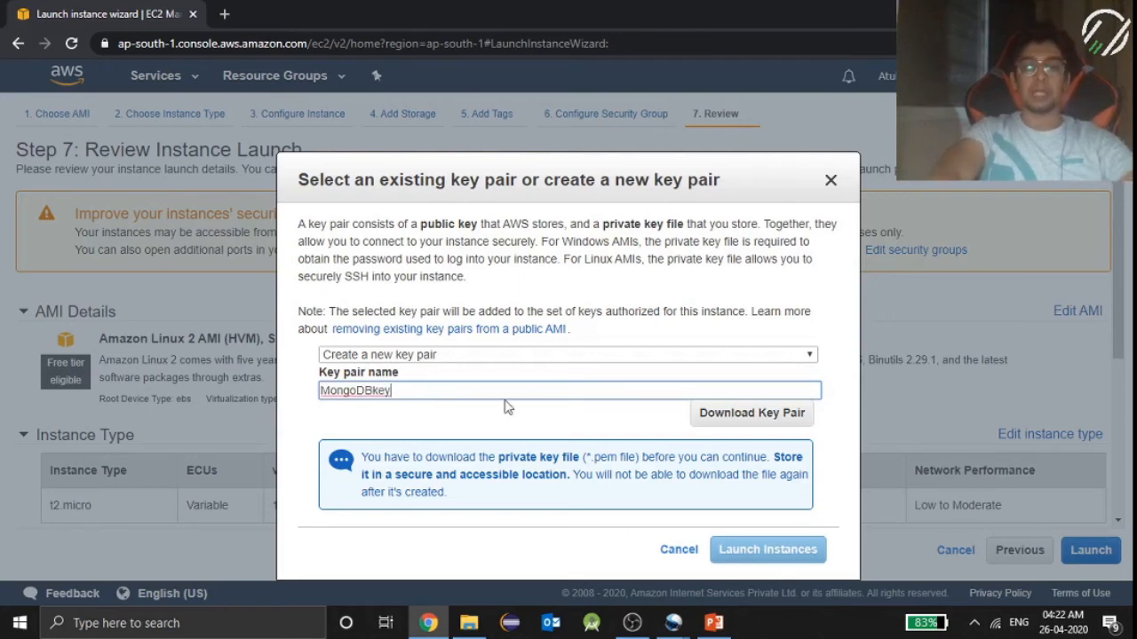
click(751, 412)
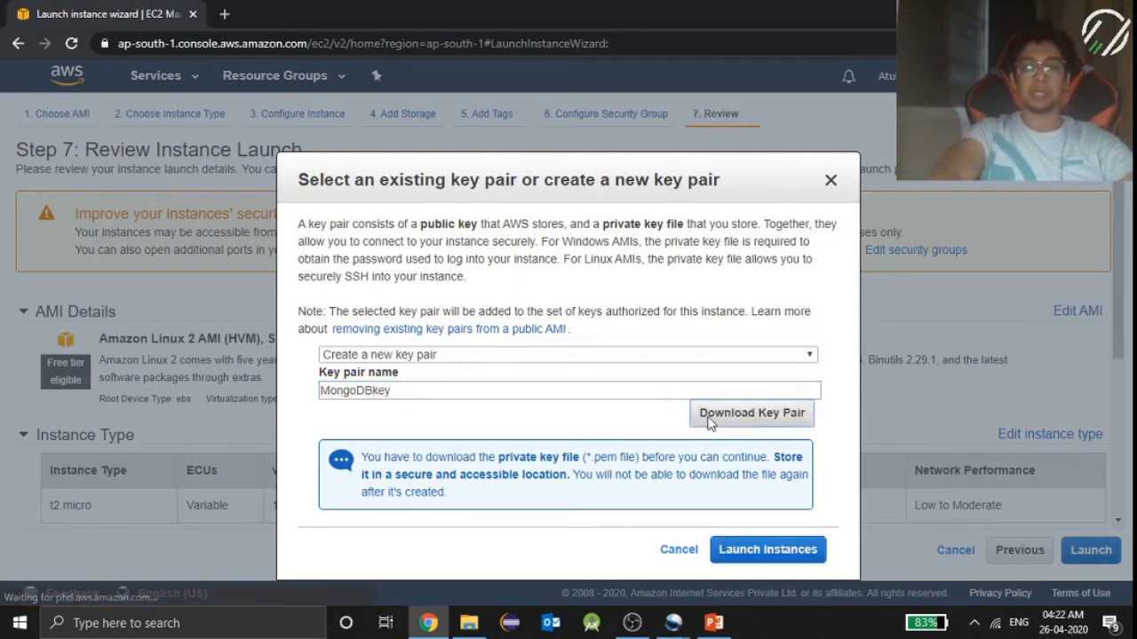
Save MongoDBkey.pem into a new Desktop folder named MongoDB Instance.
click(751, 412)
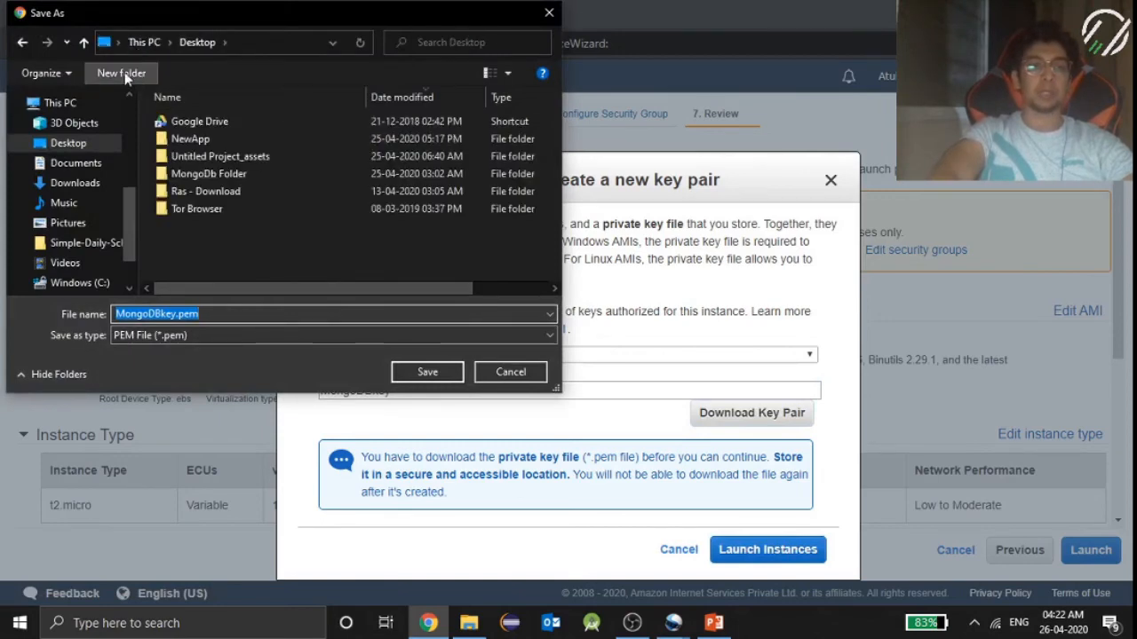
click(120, 73)
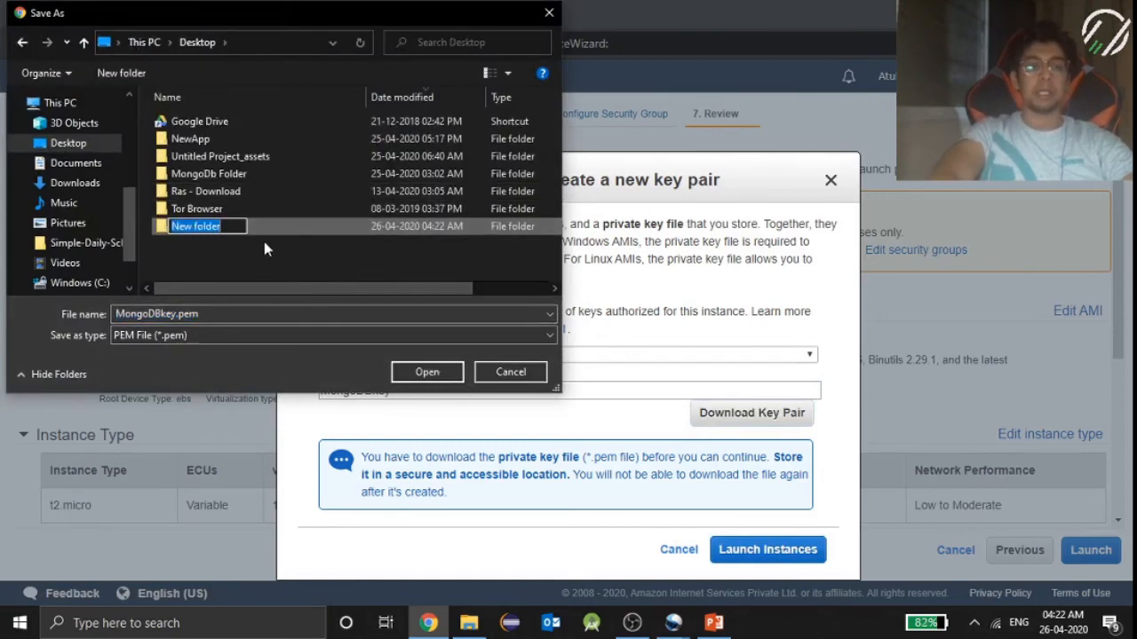
mouse_move(253, 247)
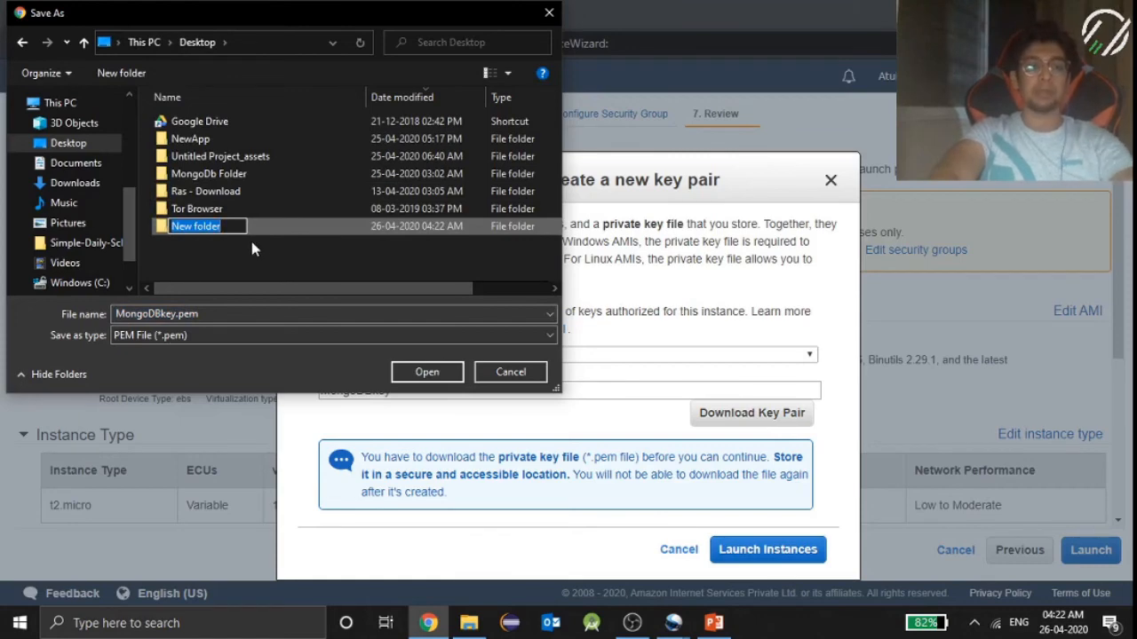
text(MongoDb)
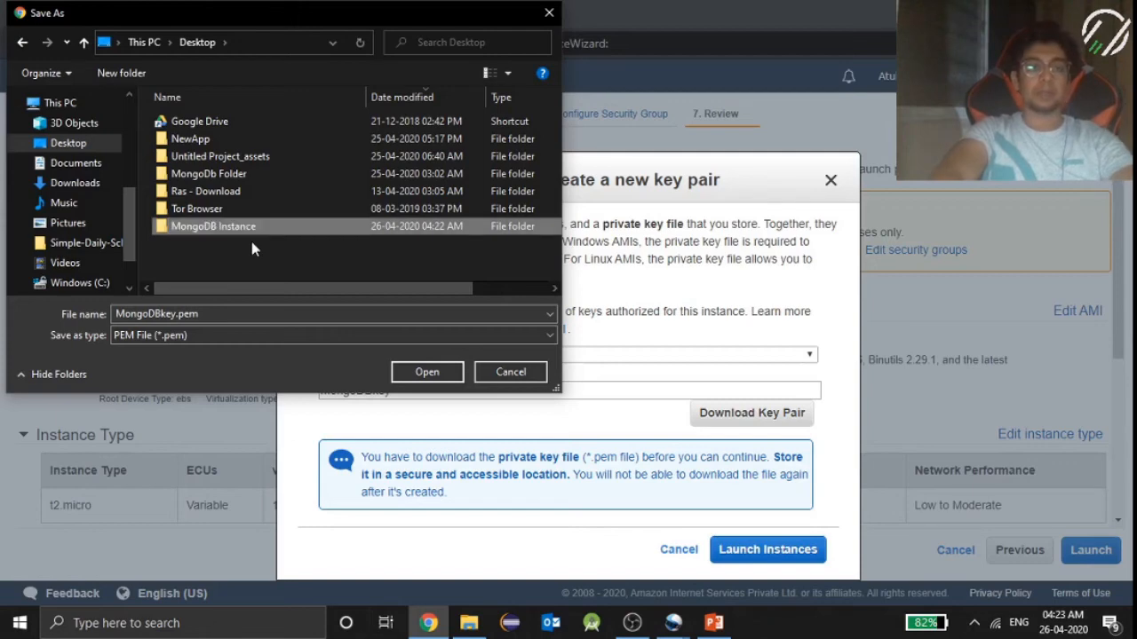
double_click(213, 225)
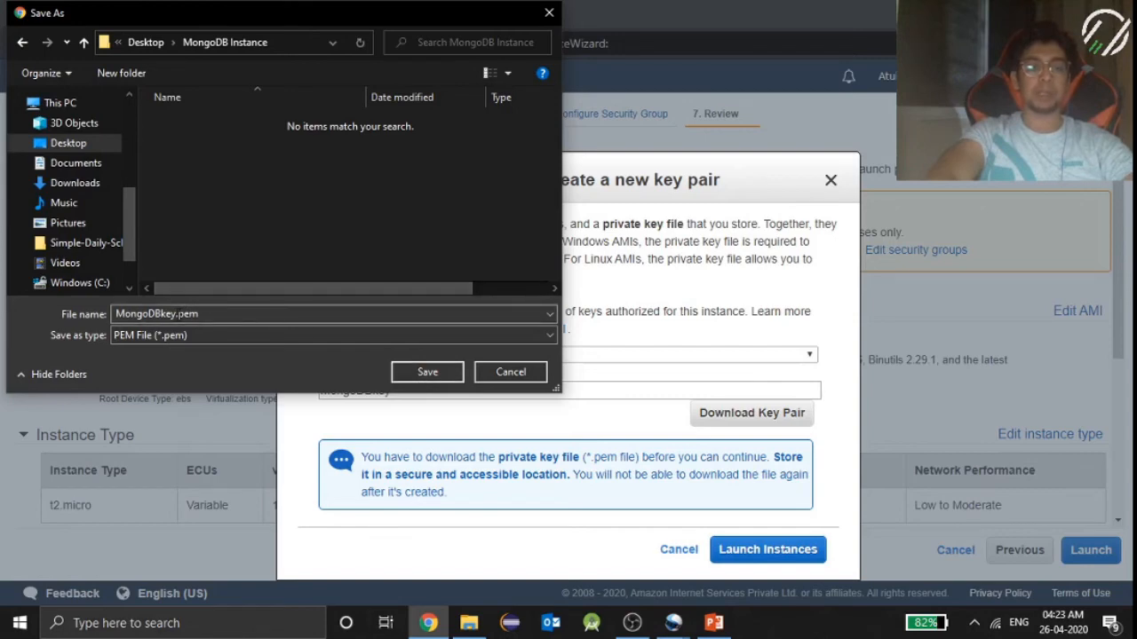
click(427, 371)
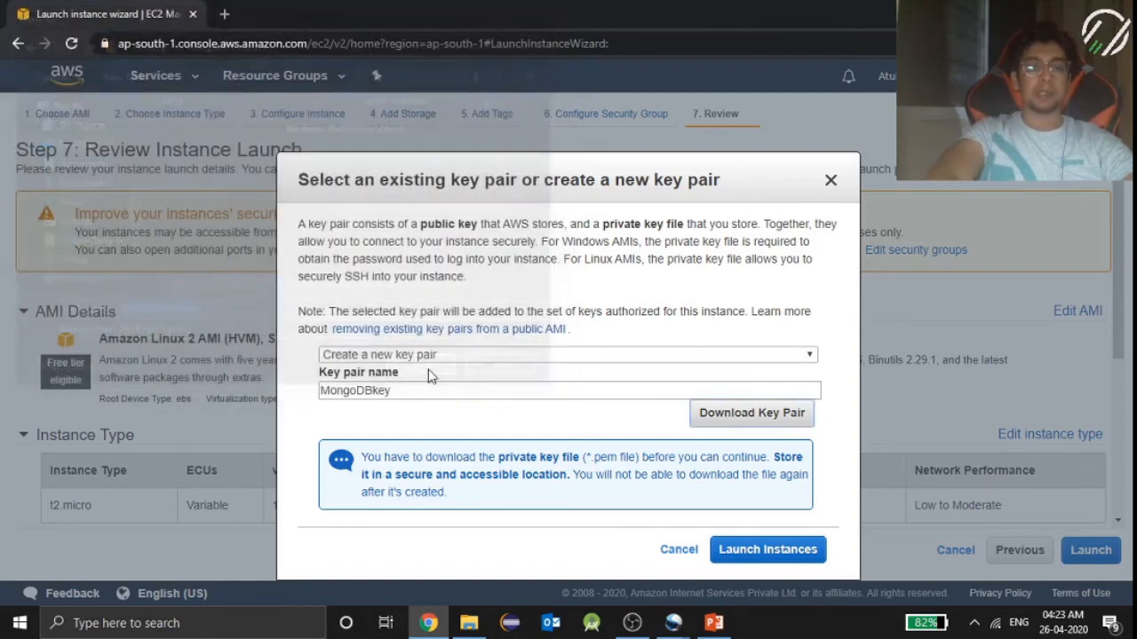
Launch the instance with the new key pair, reaching the Launch Status page.
click(752, 412)
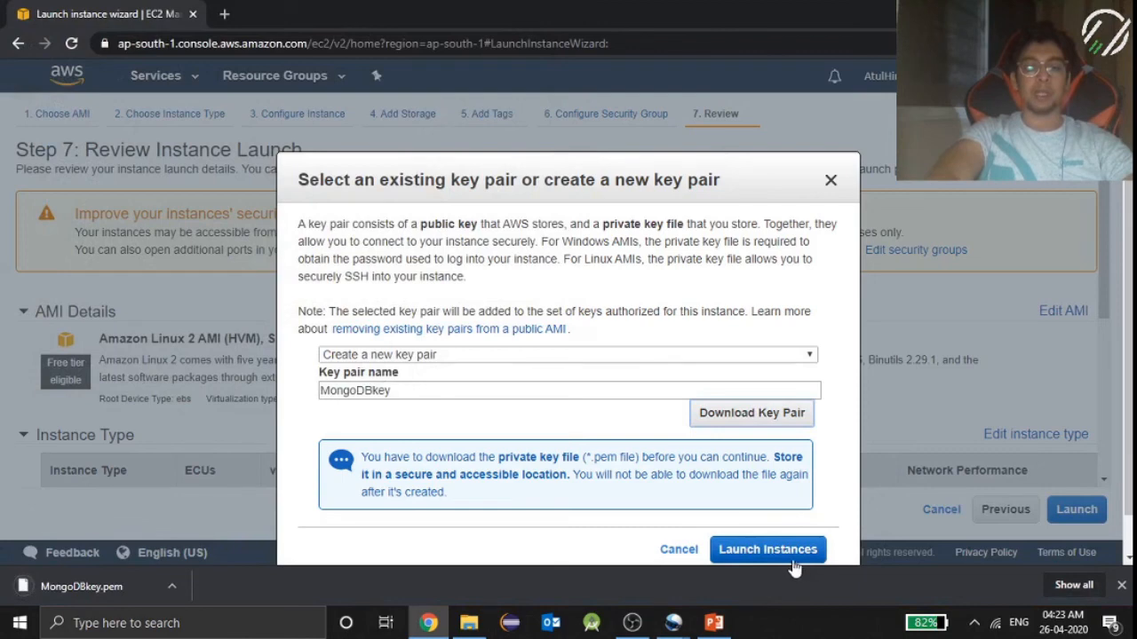
click(767, 549)
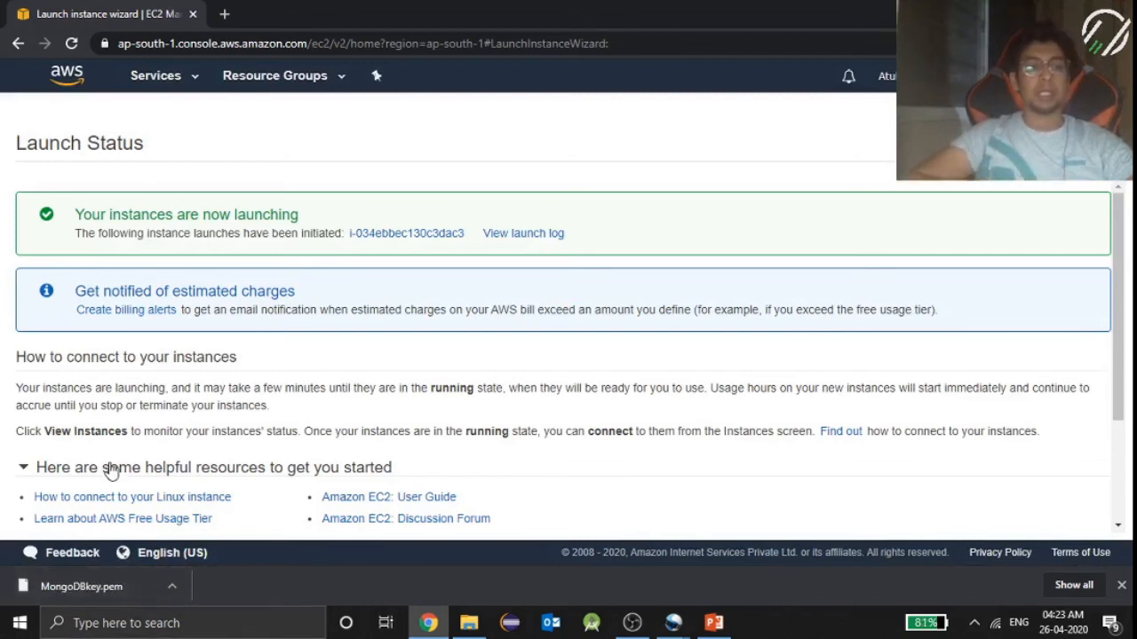
mouse_move(66, 76)
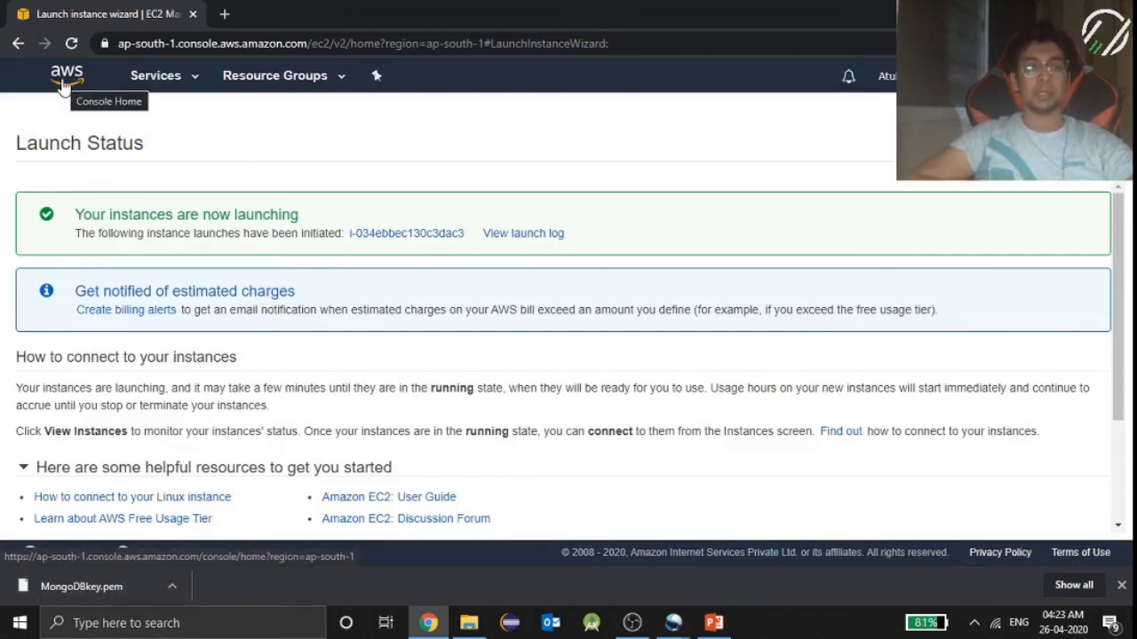
Navigate from Console Home to the EC2 dashboard and its Instances list.
click(67, 73)
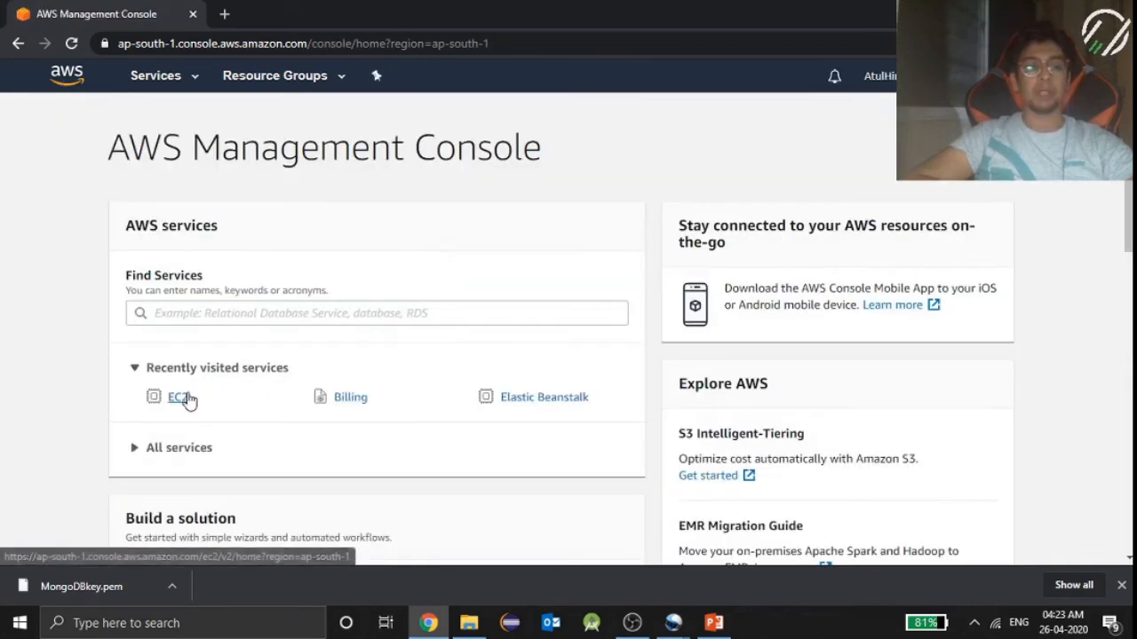
click(176, 397)
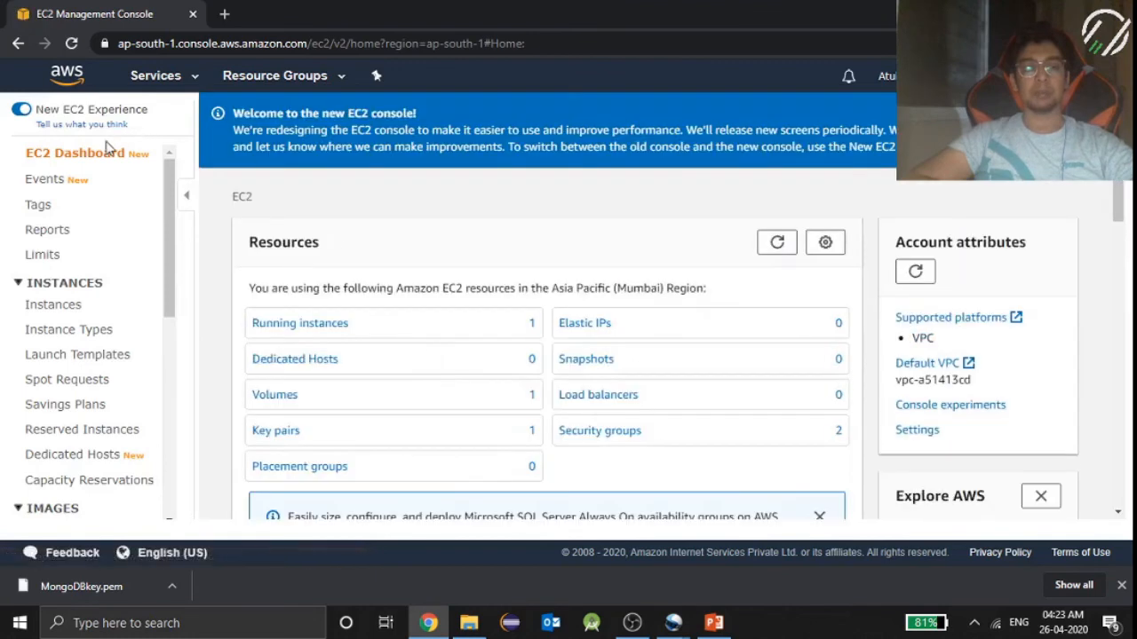
click(53, 304)
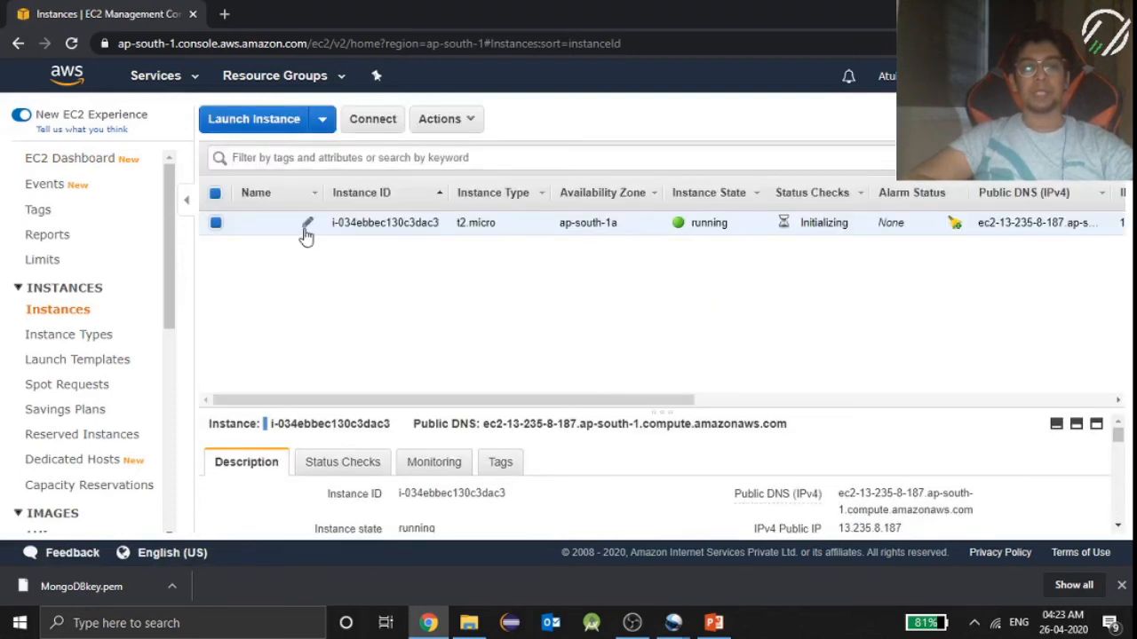
mouse_move(312, 237)
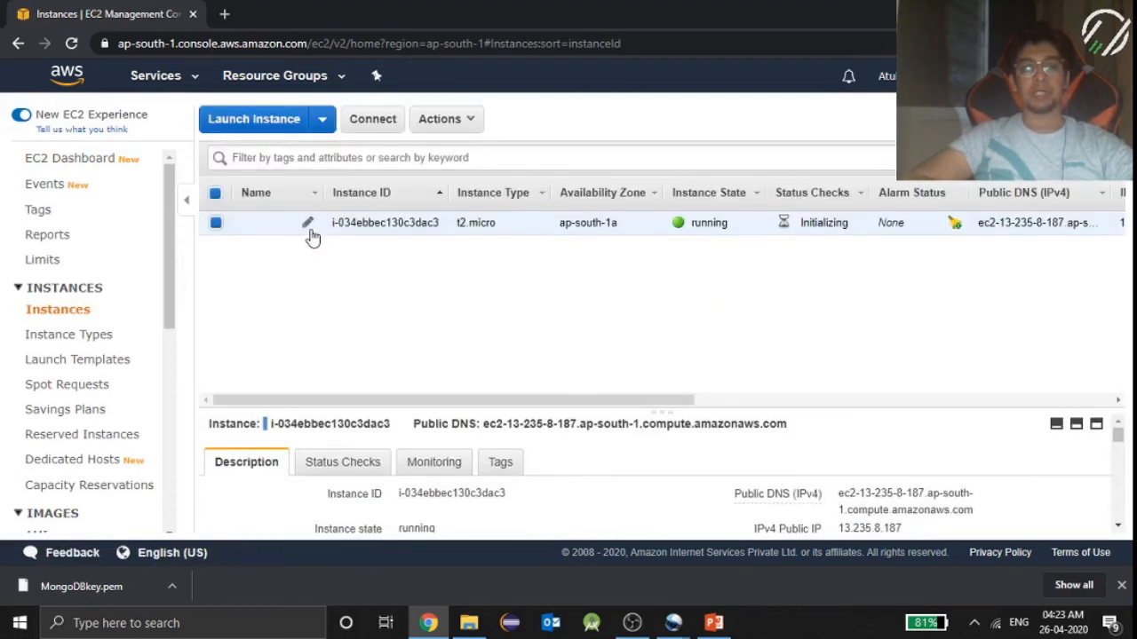
Edit the instance's Name tag, settling on 'Mongo' after a MongoDB attempt, and confirm it.
text(am)
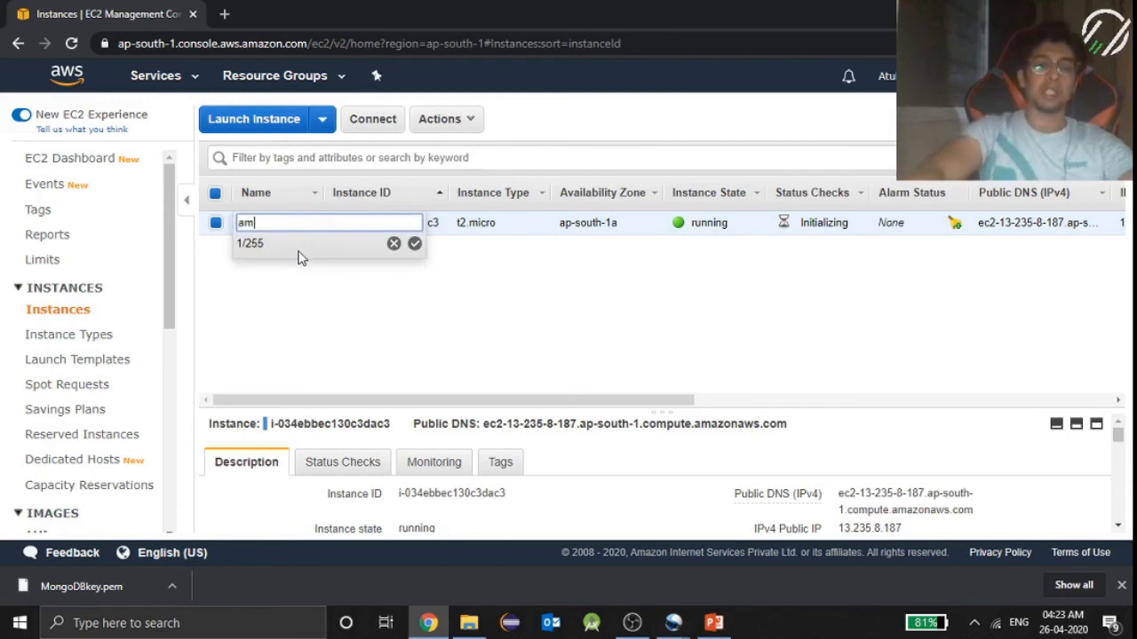
text(Mong)
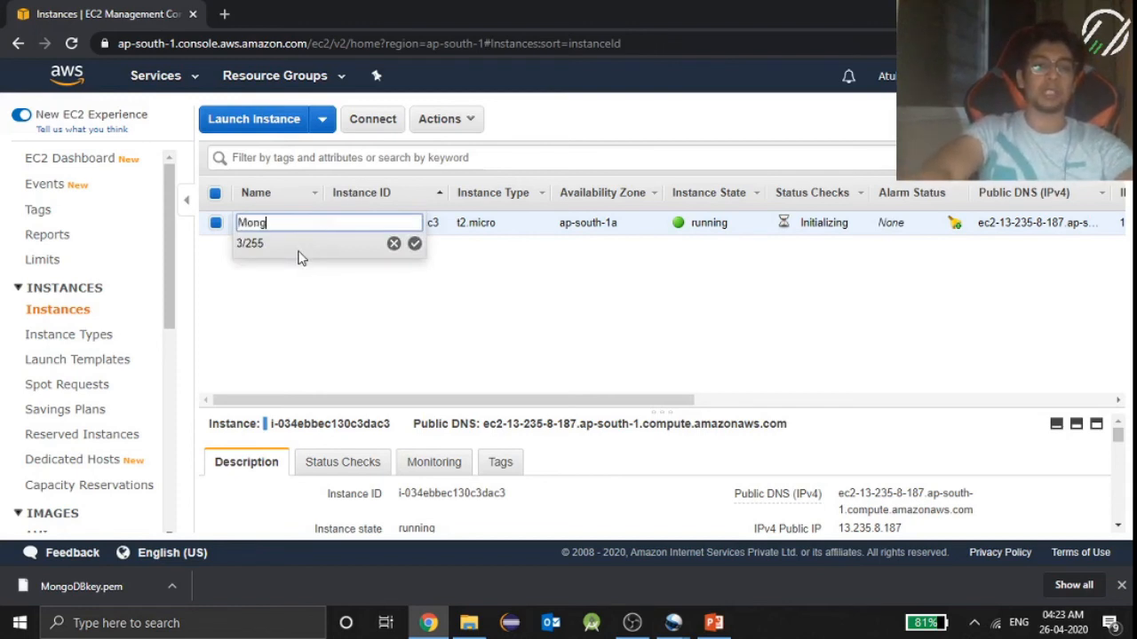
text(o)
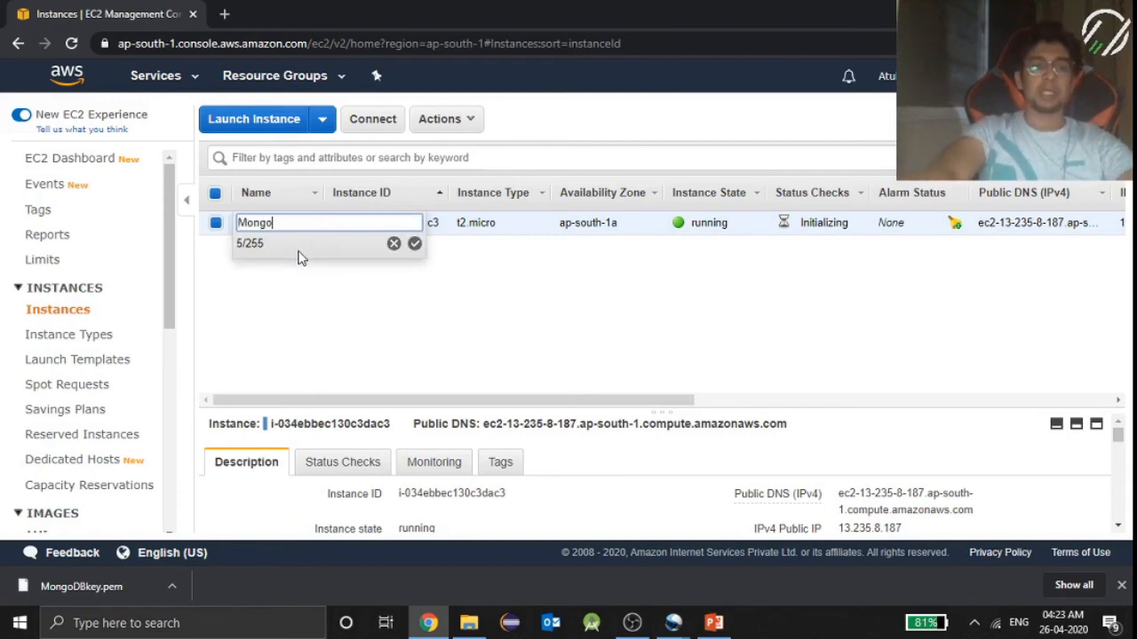
text(DB)
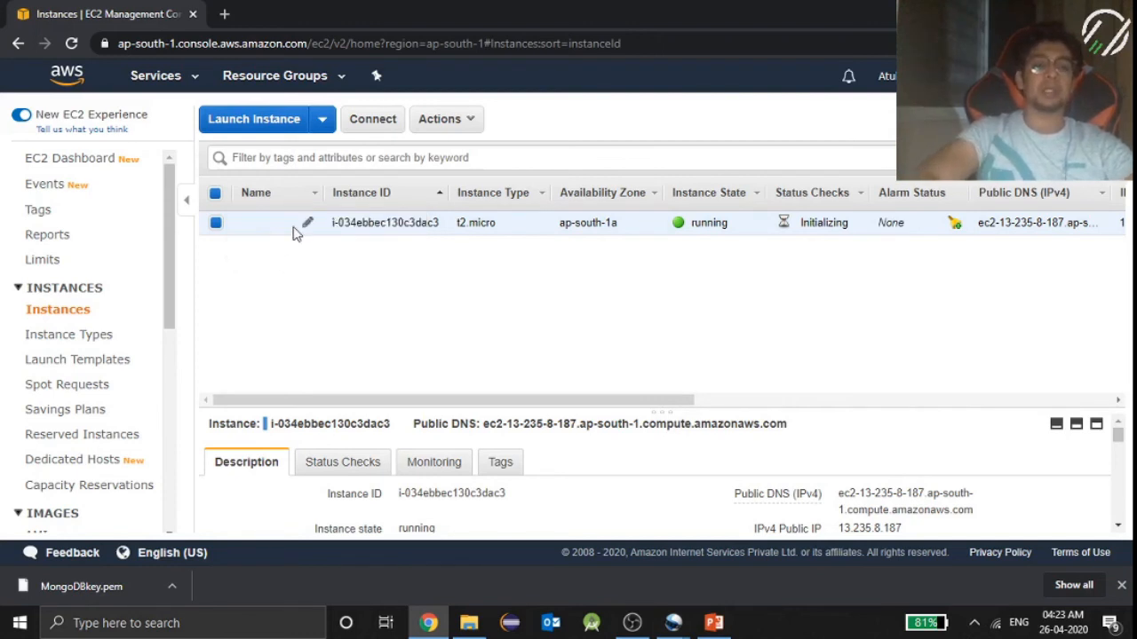
click(307, 222)
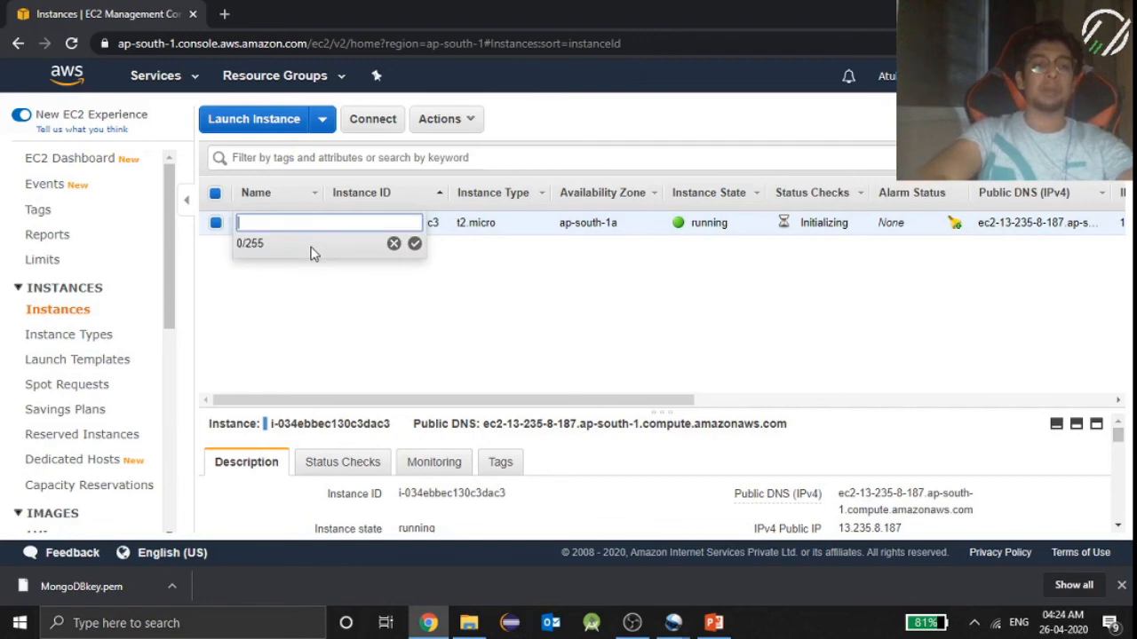
text(Mongo)
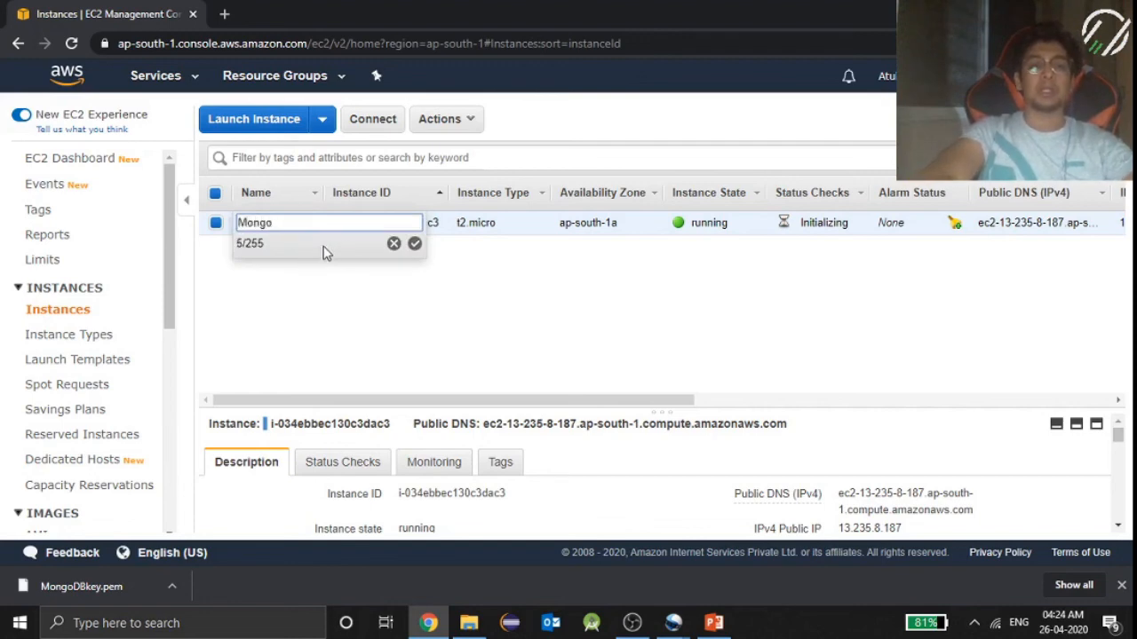
click(414, 244)
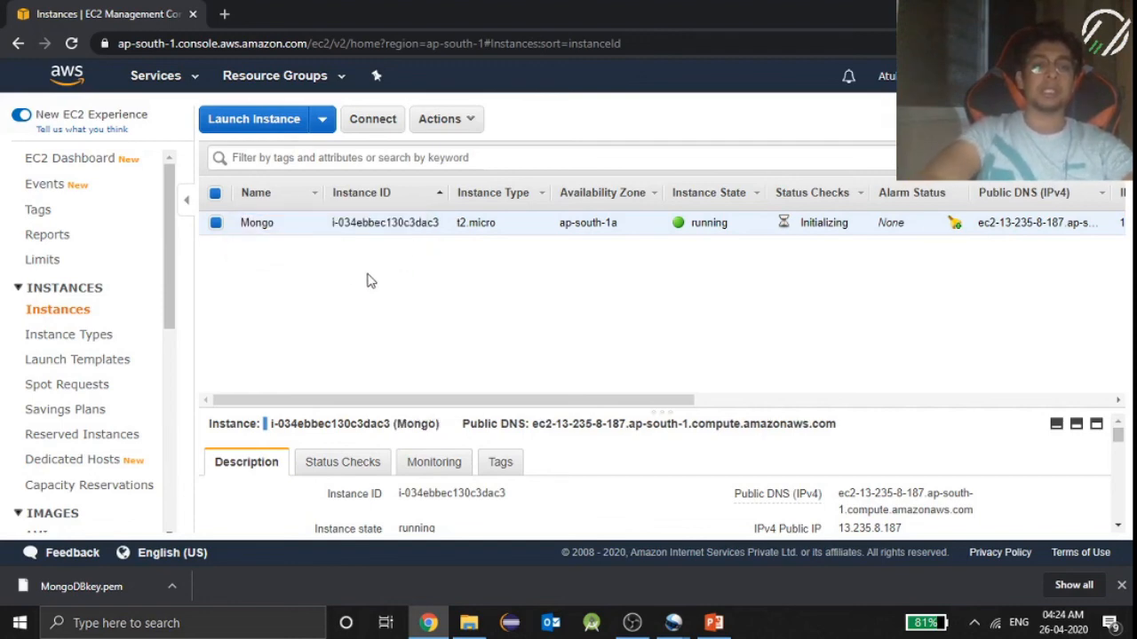
mouse_move(315, 264)
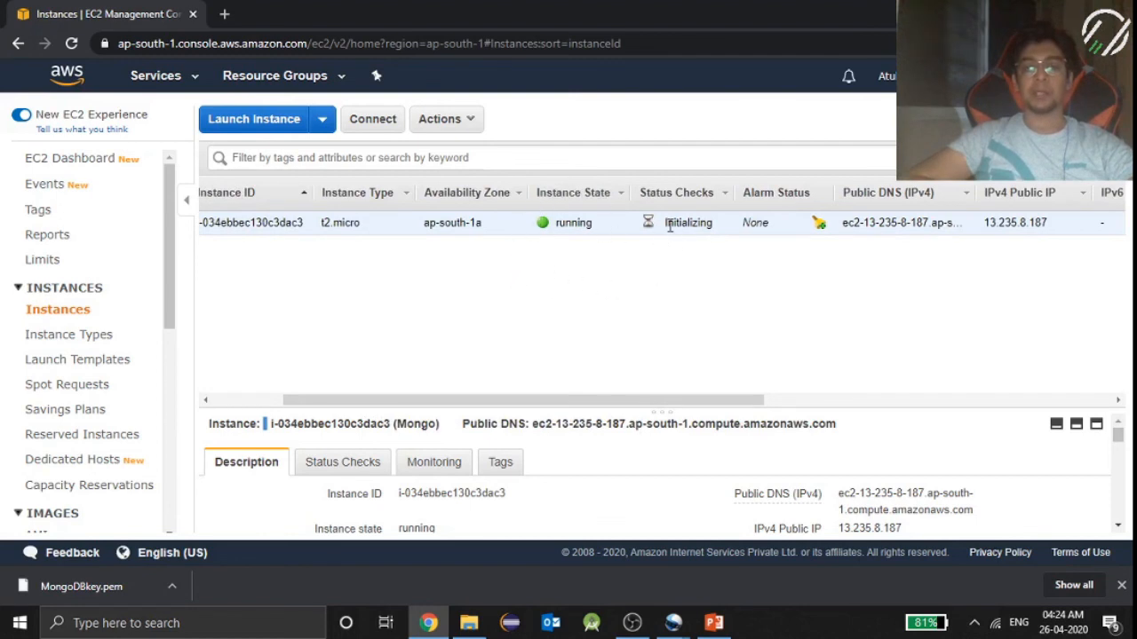
mouse_move(704, 219)
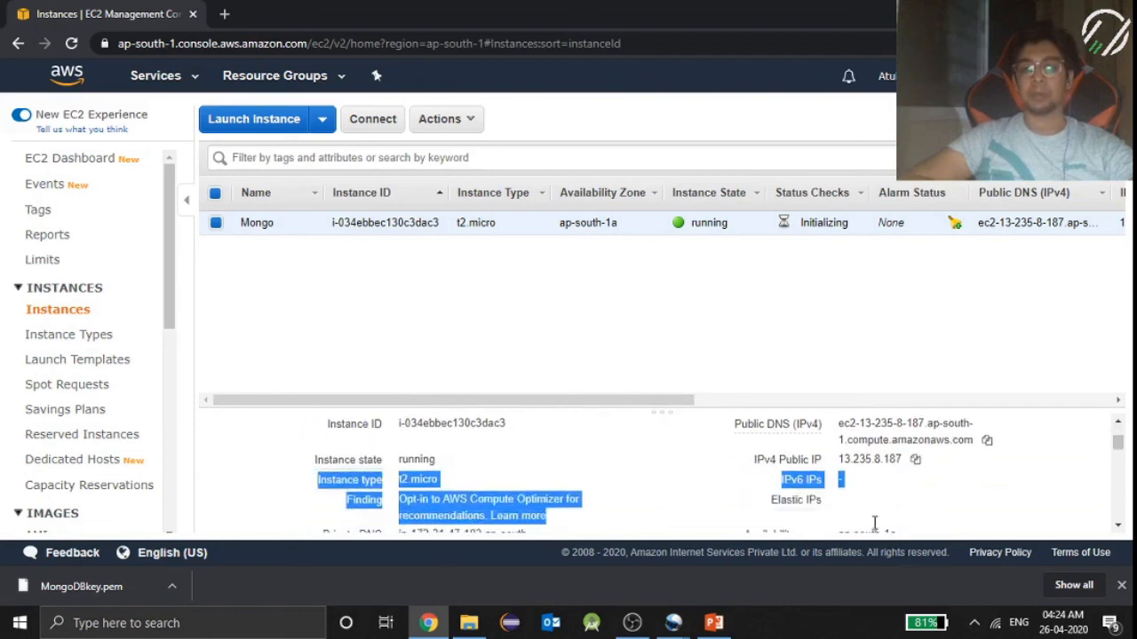
scroll(down, 3)
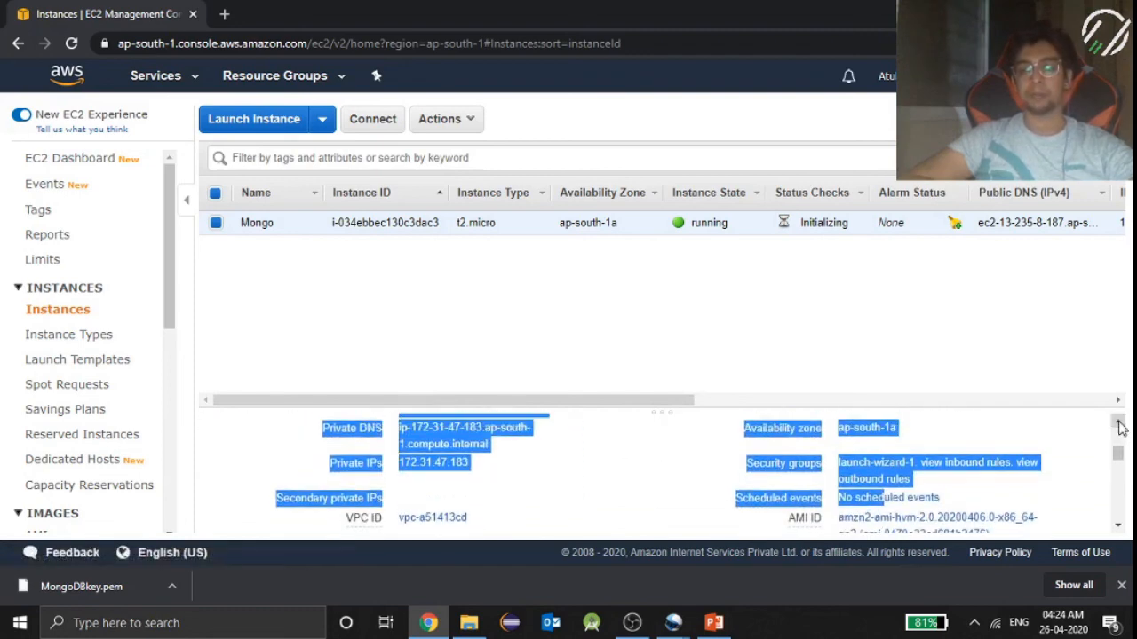
click(1118, 424)
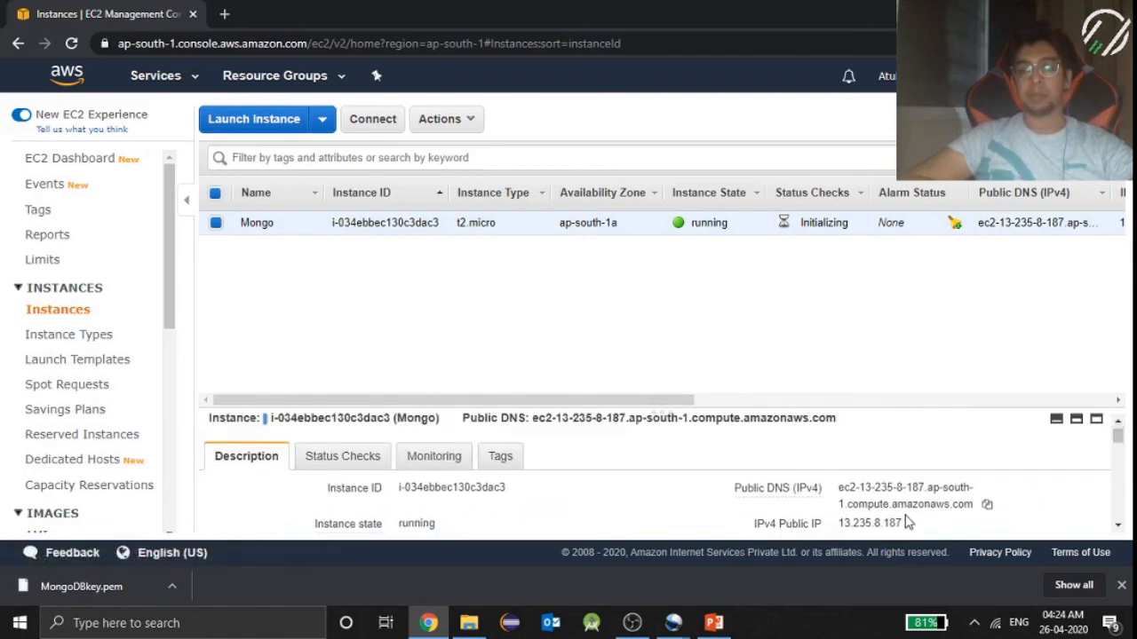